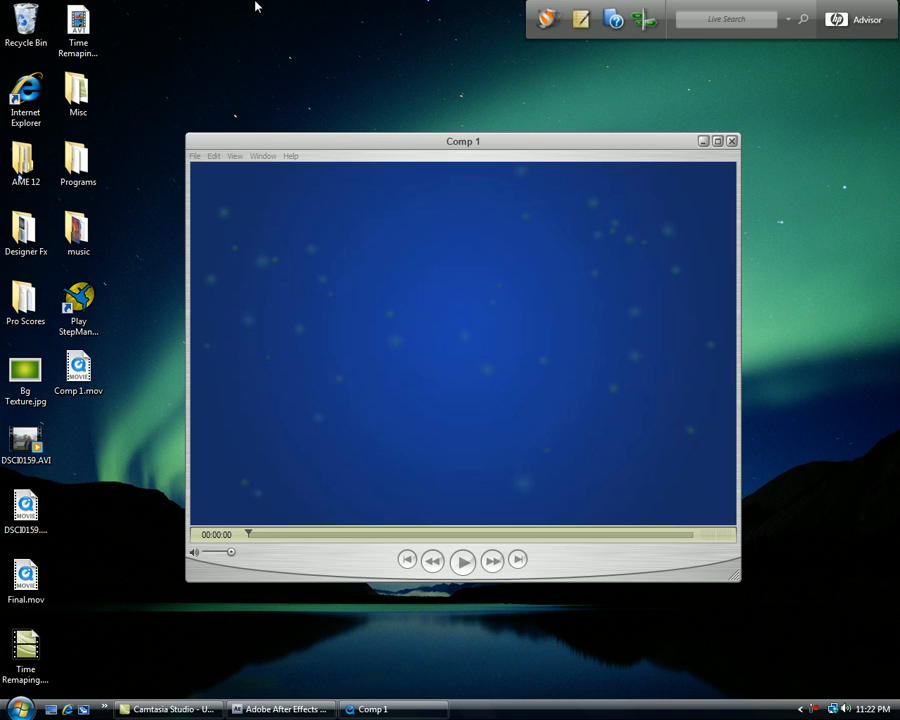
mouse_move(476, 156)
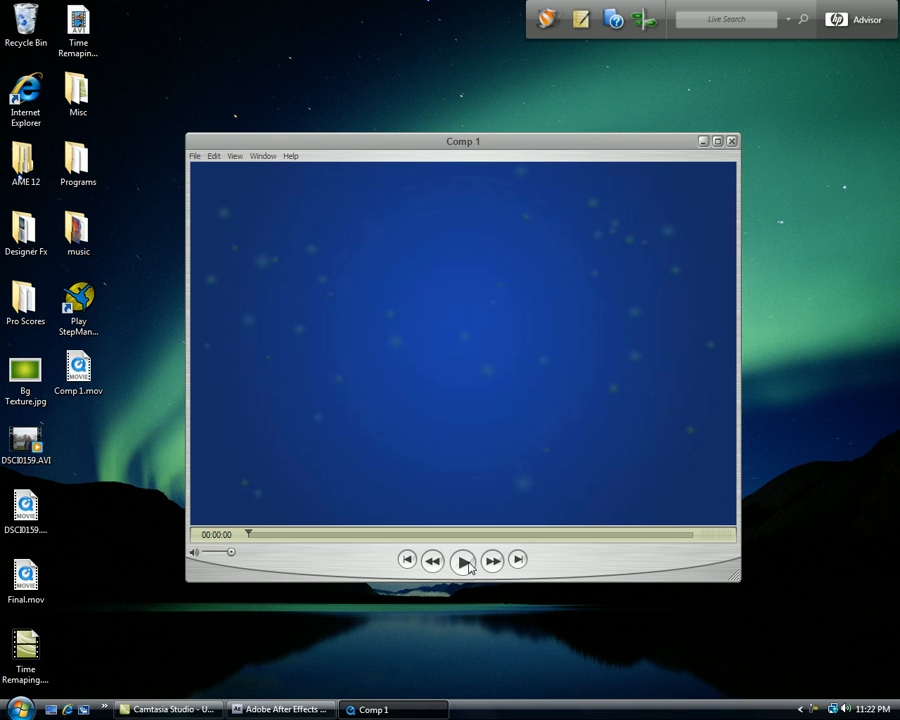
Step: Play the rendered Comp 1 movie in QuickTime Player, then close the player window
left_click(462, 560)
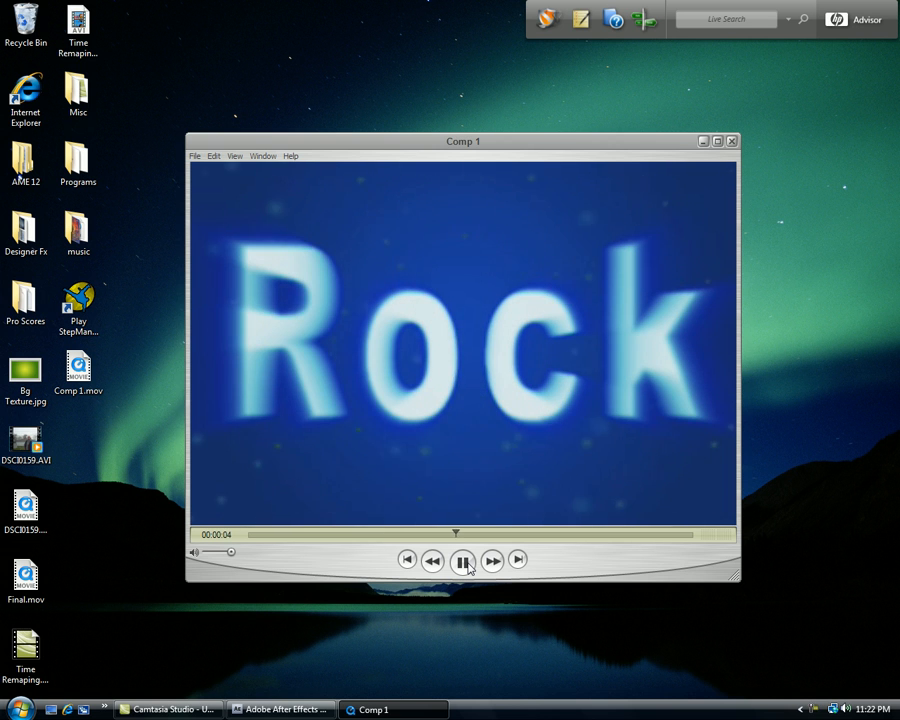
left_click(732, 140)
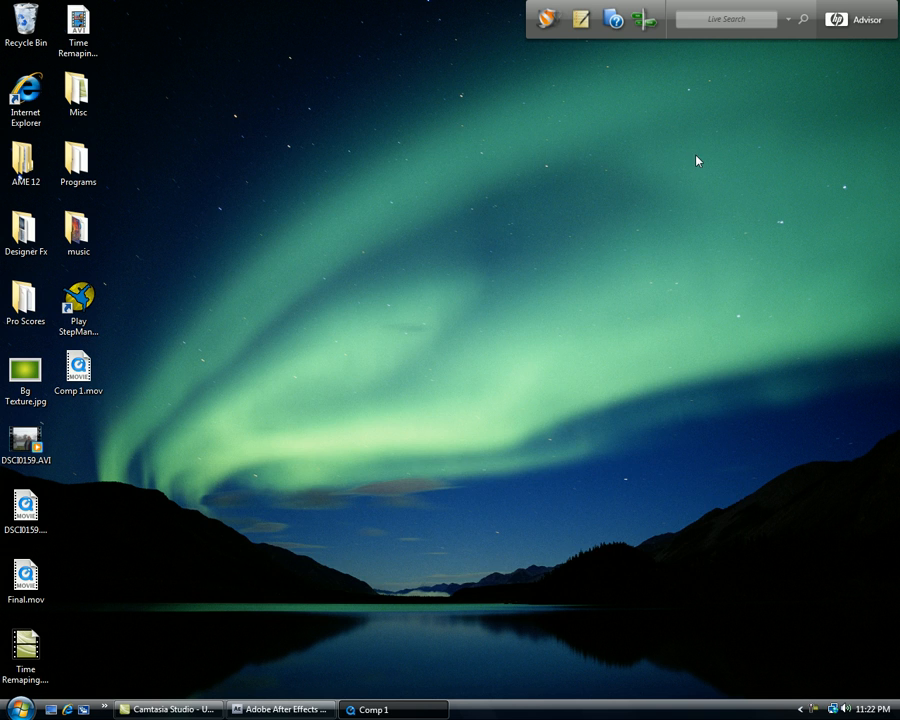
Step: Return to After Effects and close the old project without saving
left_click(280, 708)
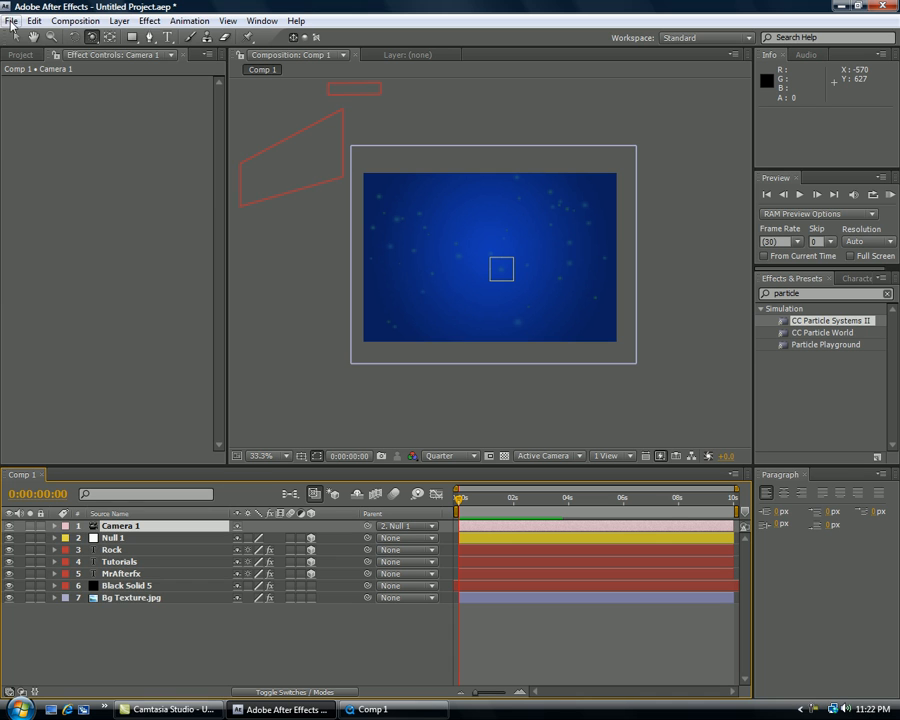
left_click(12, 20)
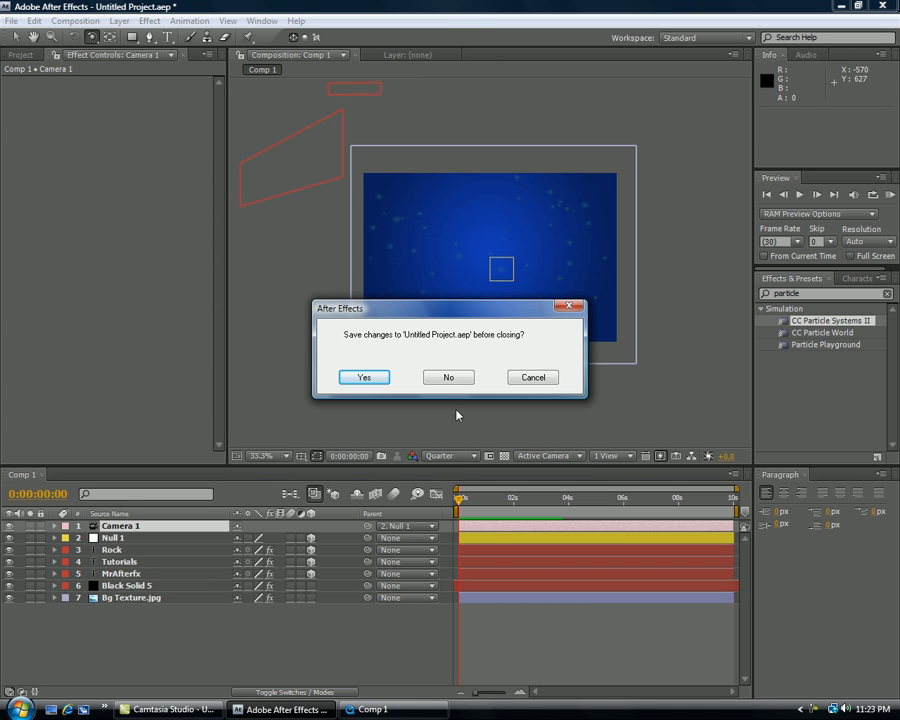
left_click(448, 376)
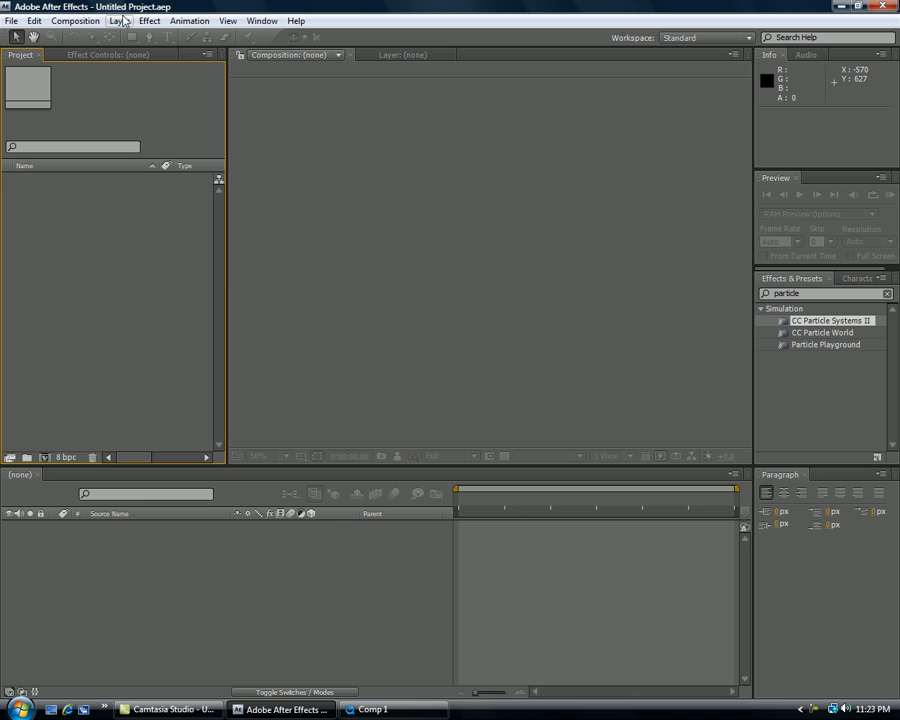
Step: Create a new composition, Comp 1, with a frame rate of 24 fps
left_click(76, 20)
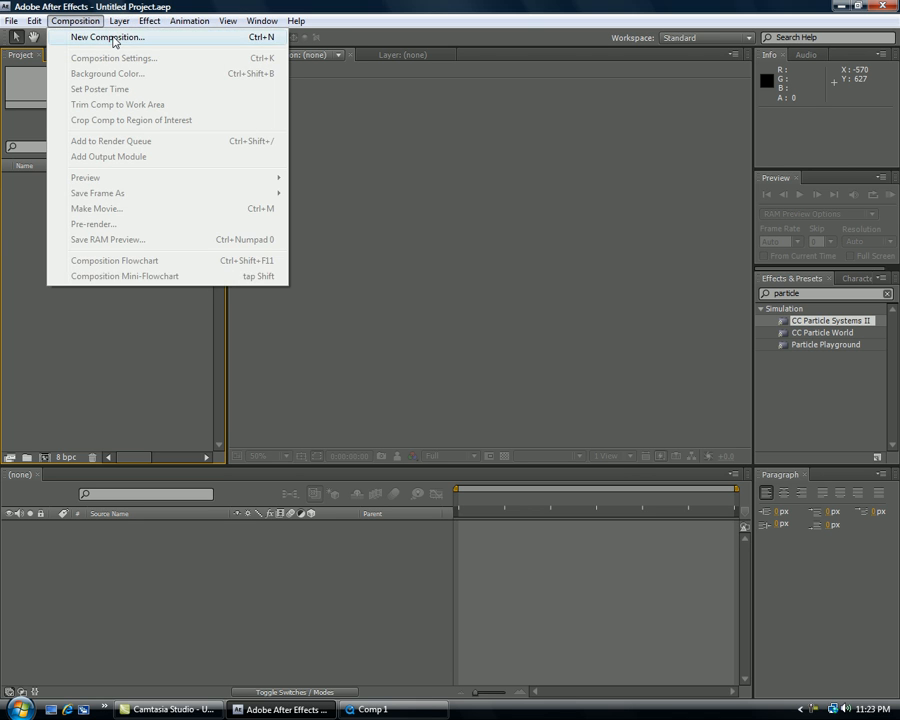
left_click(106, 36)
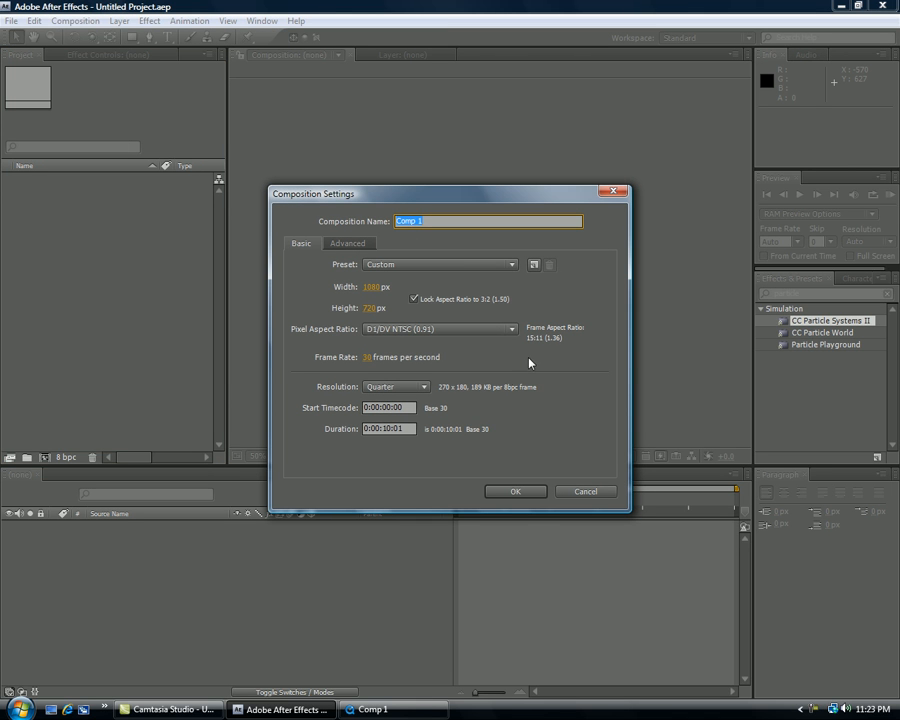
left_click(384, 356)
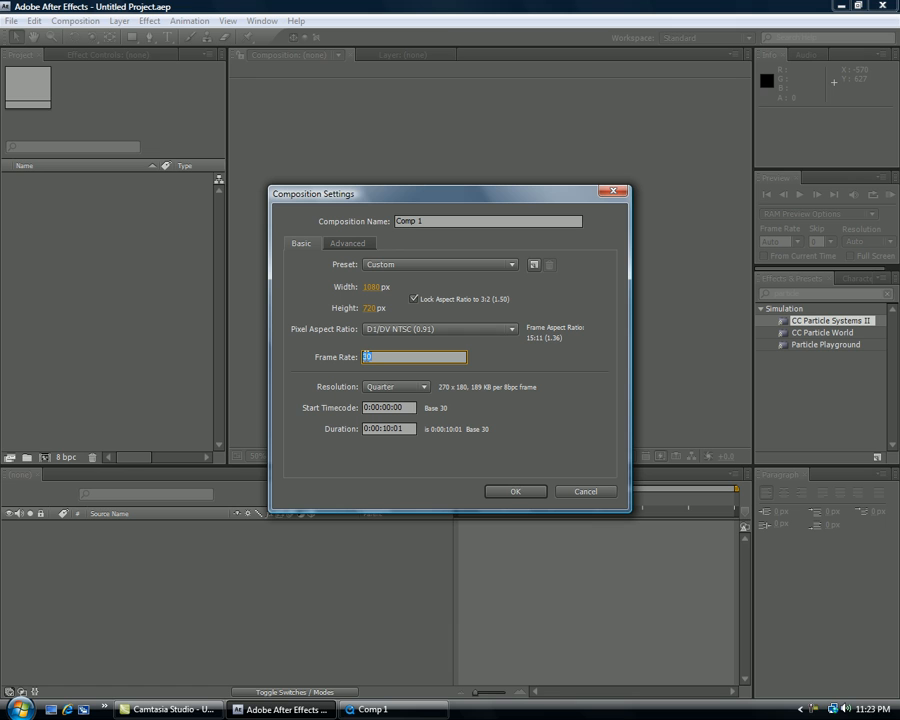
type("24")
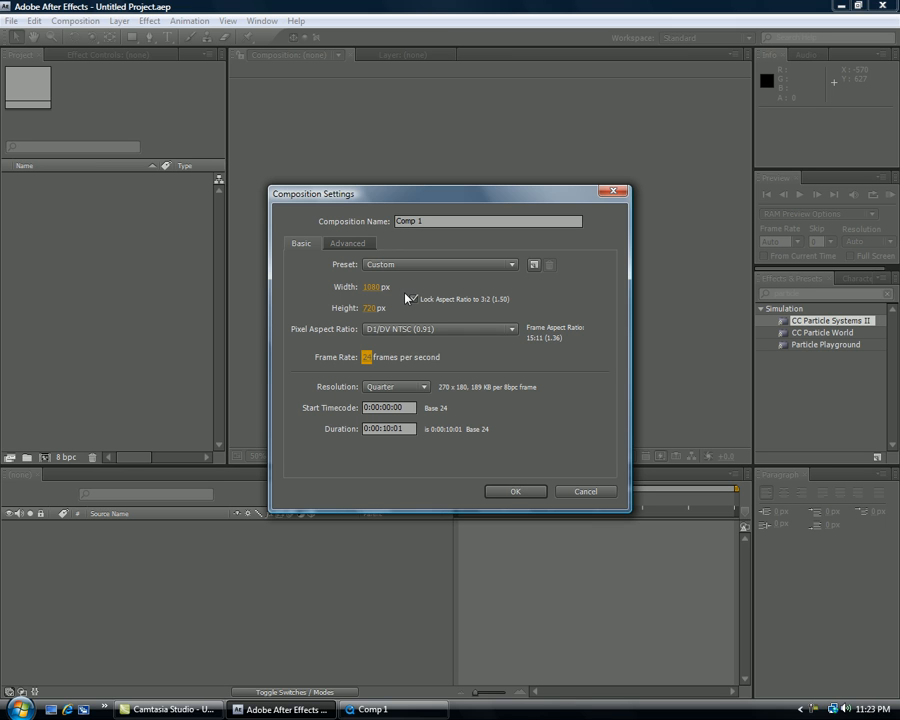
left_click(516, 492)
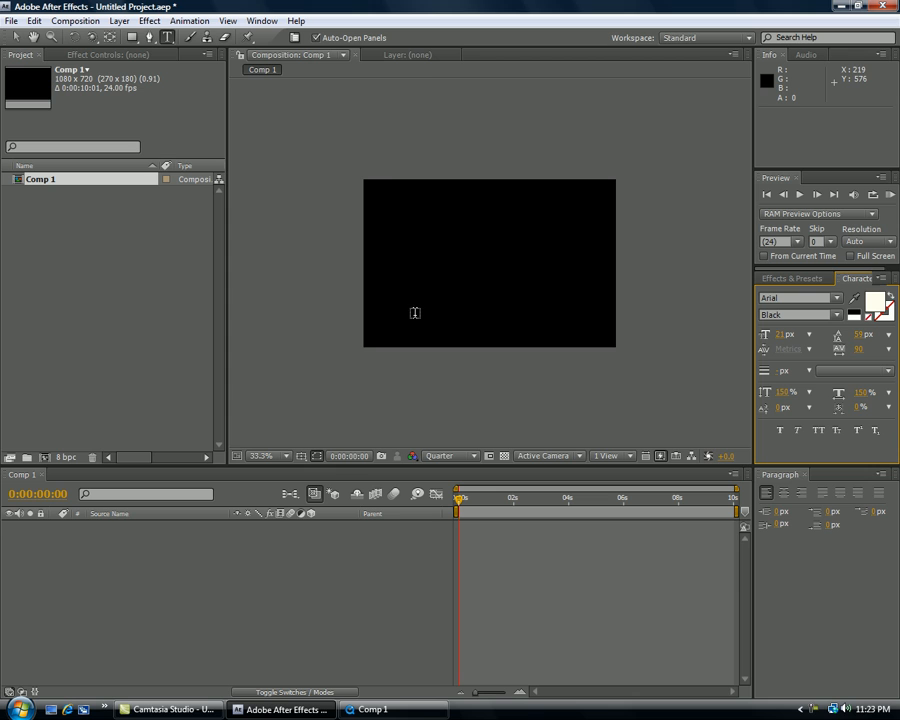
Step: Create separate text layers reading First, Second and Third with the Type tool
left_click(418, 314)
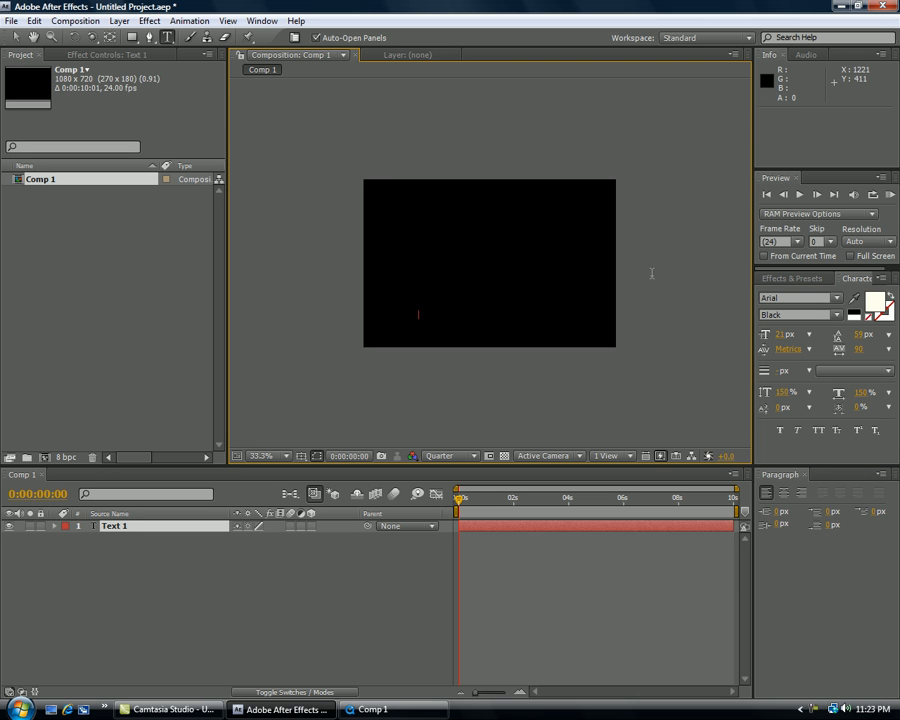
mouse_move(652, 272)
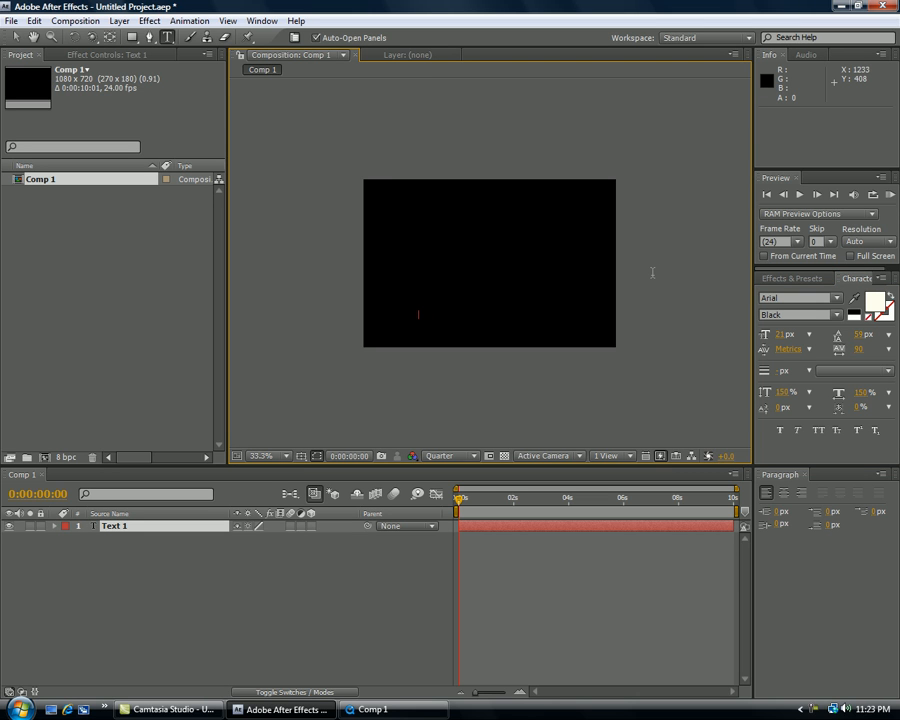
type("First")
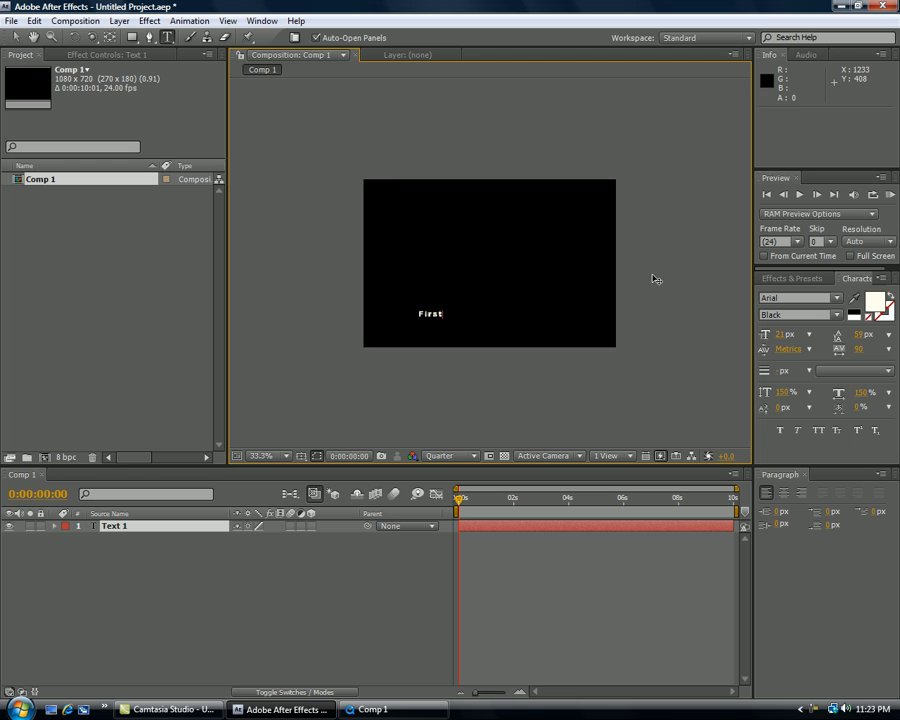
mouse_move(422, 300)
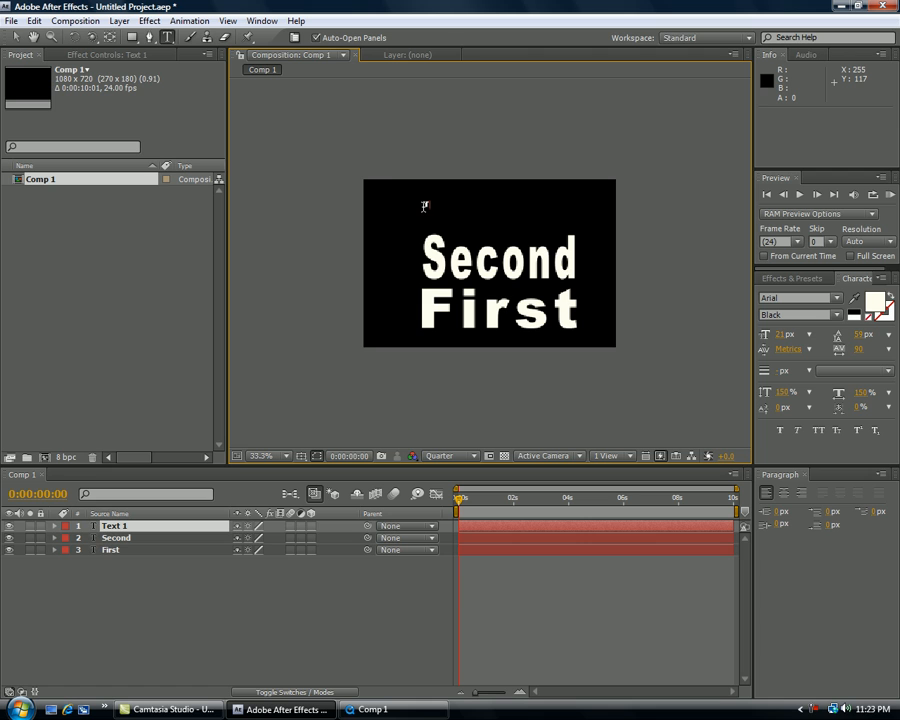
type("Third")
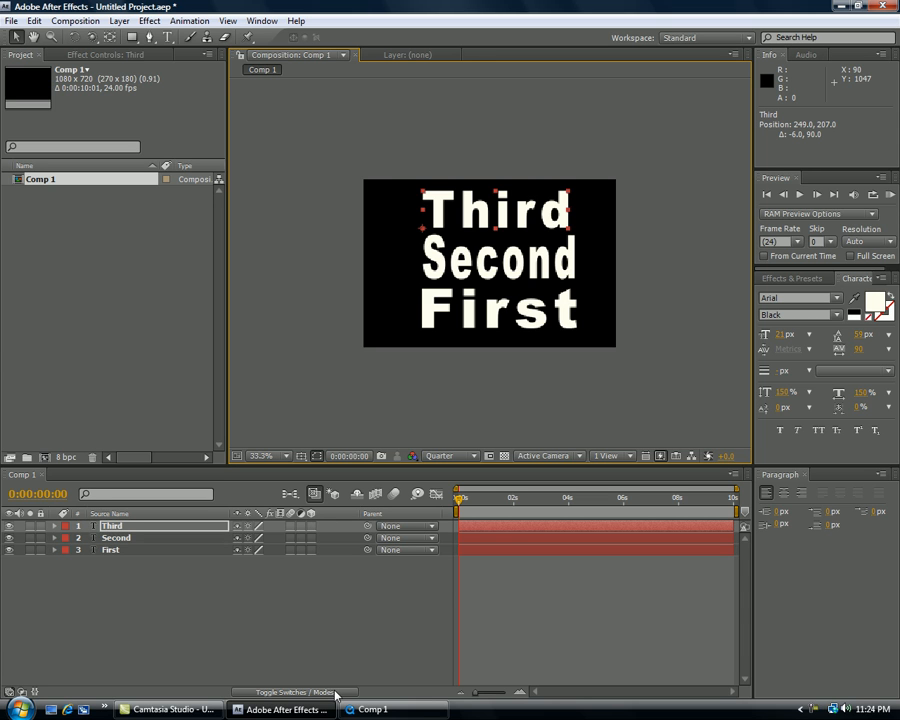
mouse_move(322, 692)
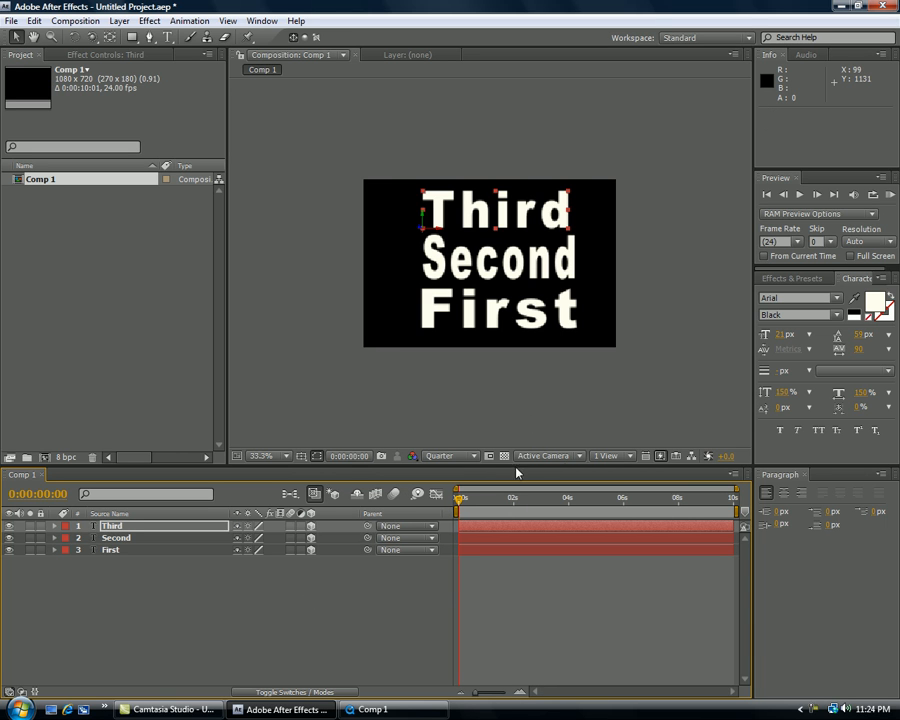
Step: In Custom View 1, move the Third word back in 3D space, then return to Active Camera
left_click(548, 456)
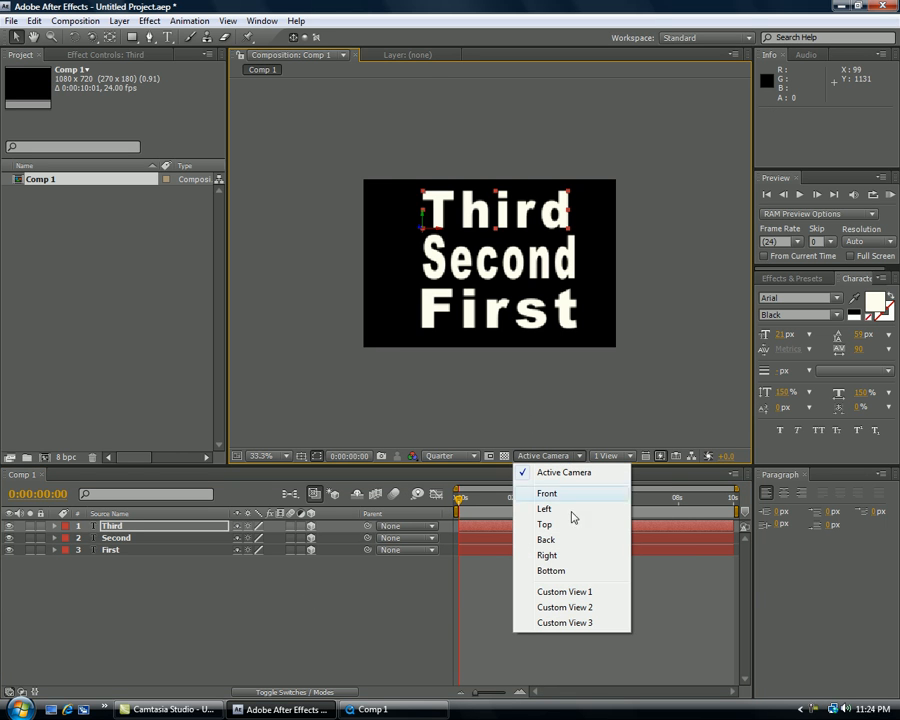
left_click(564, 592)
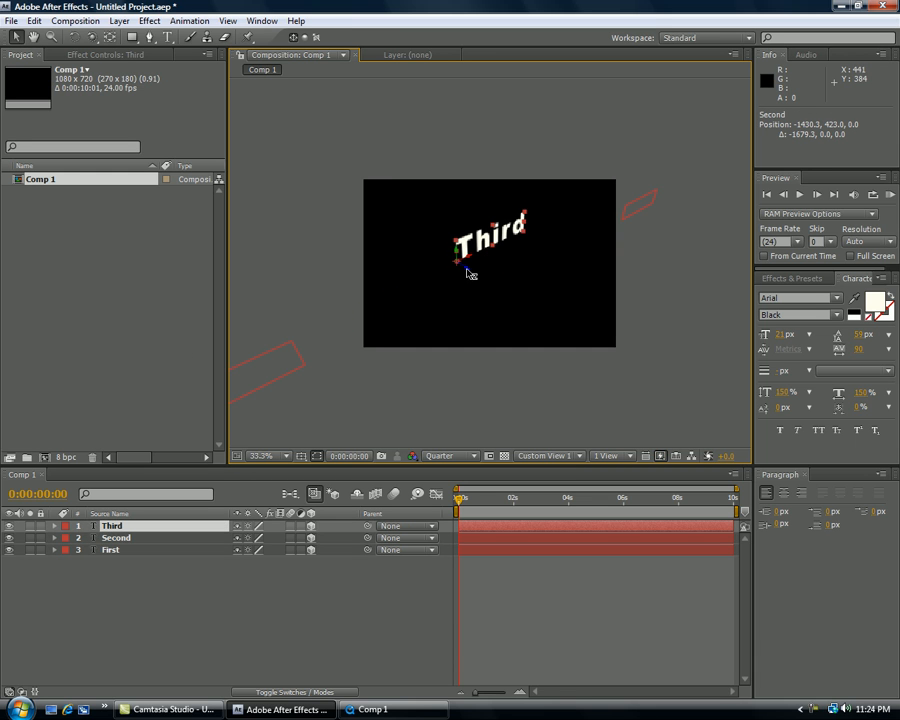
left_click_drag(490, 240, 384, 180)
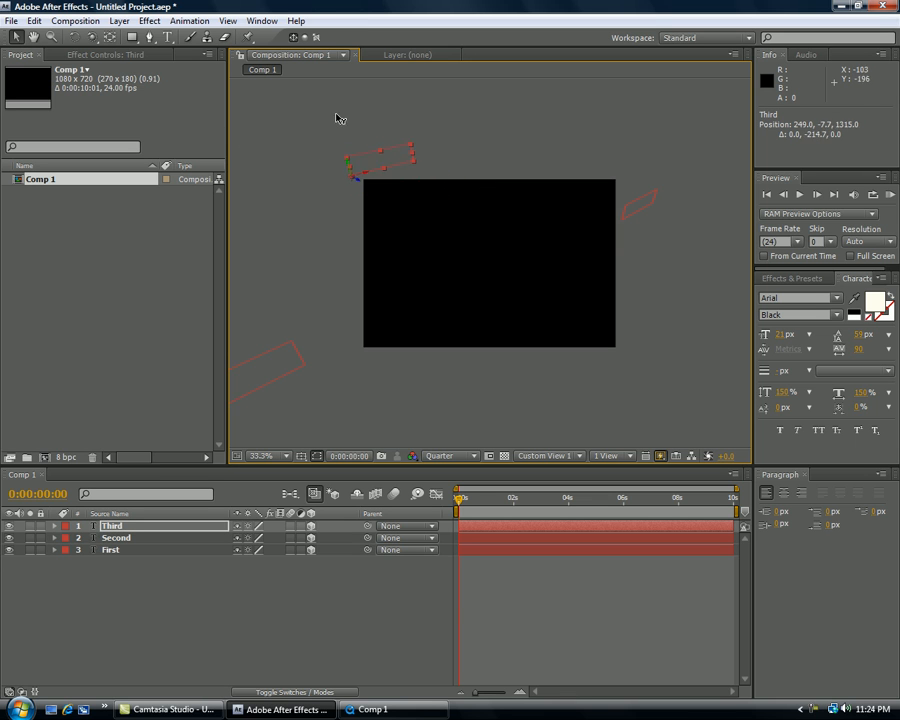
left_click(548, 456)
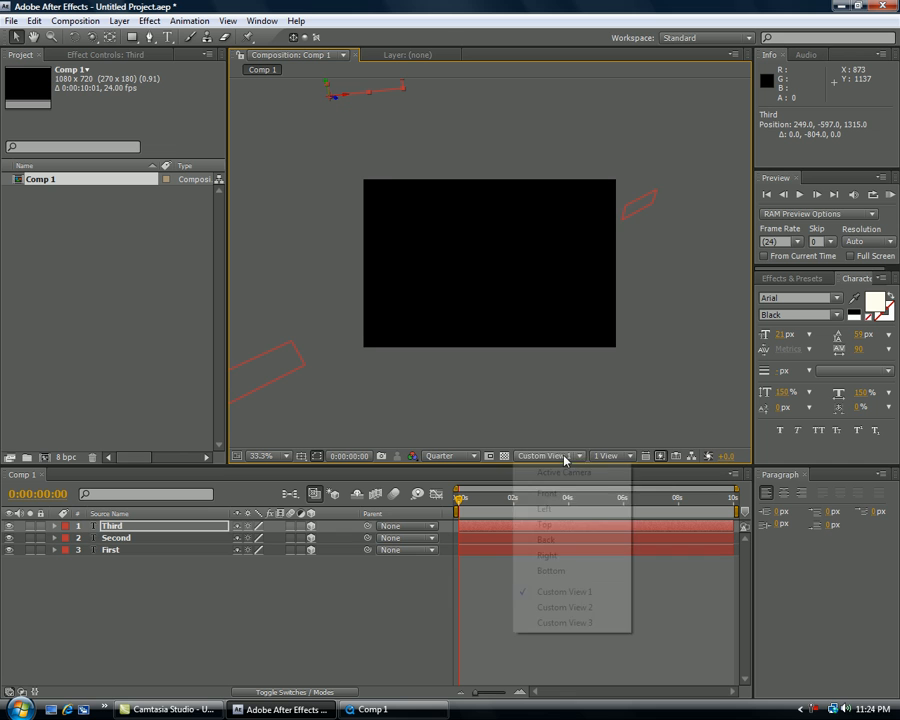
left_click(562, 472)
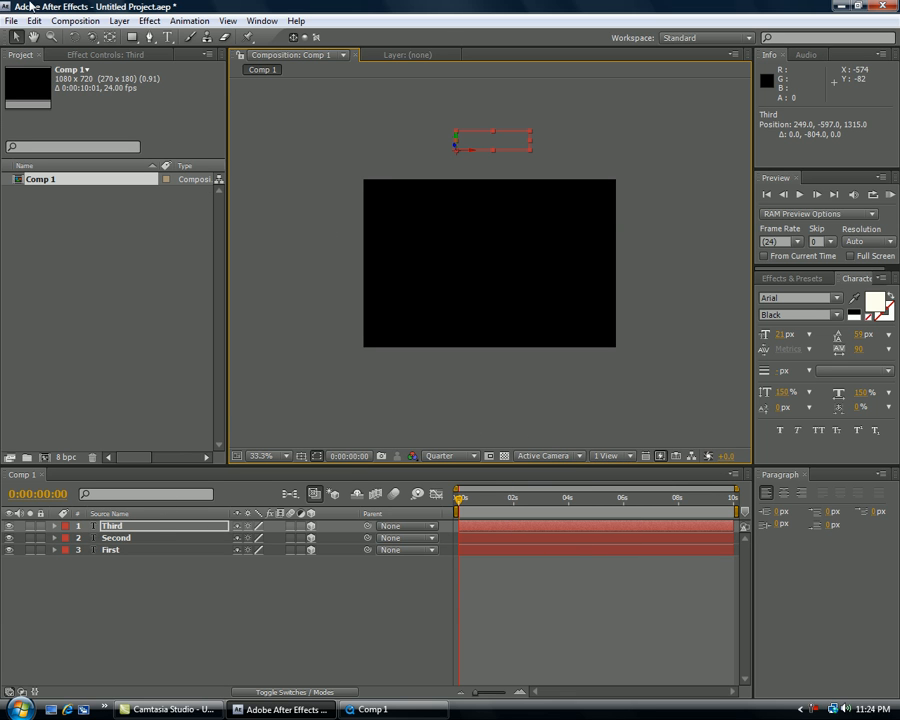
Step: Add a new camera, Camera 1, using the 35mm lens preset
left_click(118, 20)
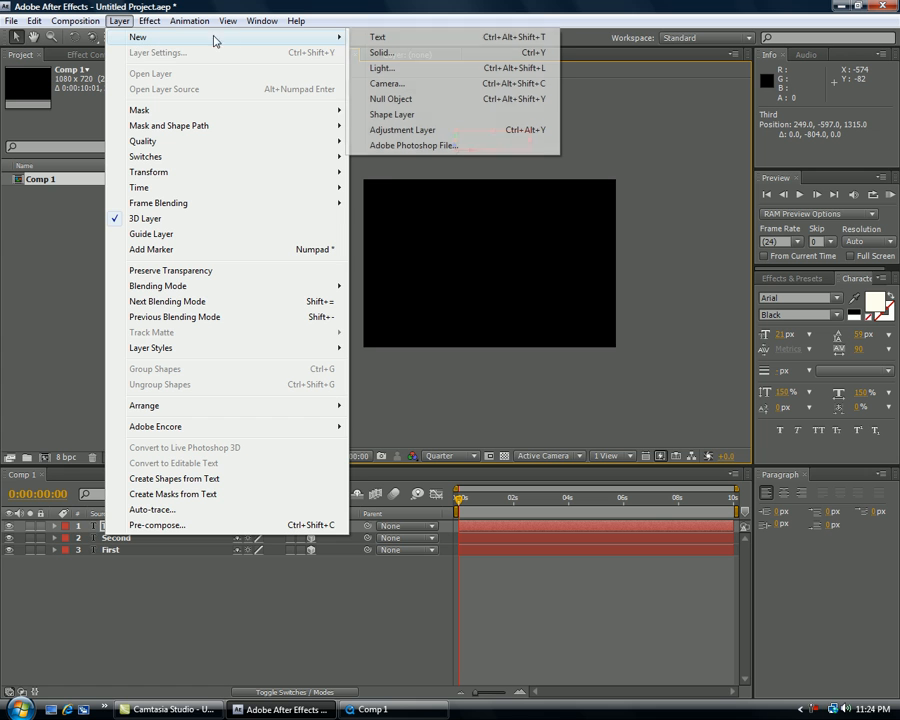
left_click(388, 84)
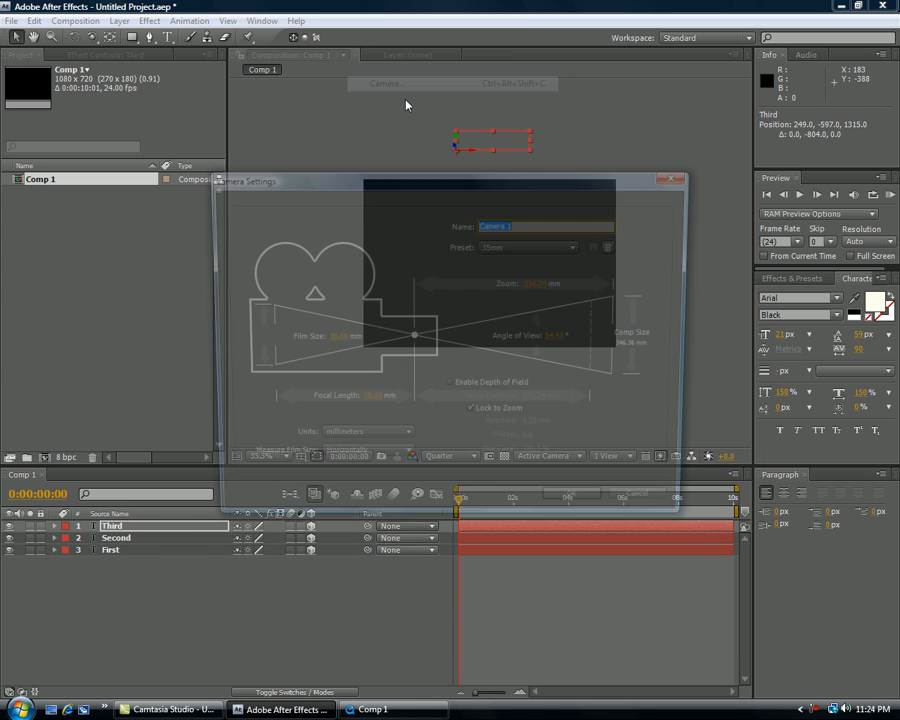
left_click(530, 248)
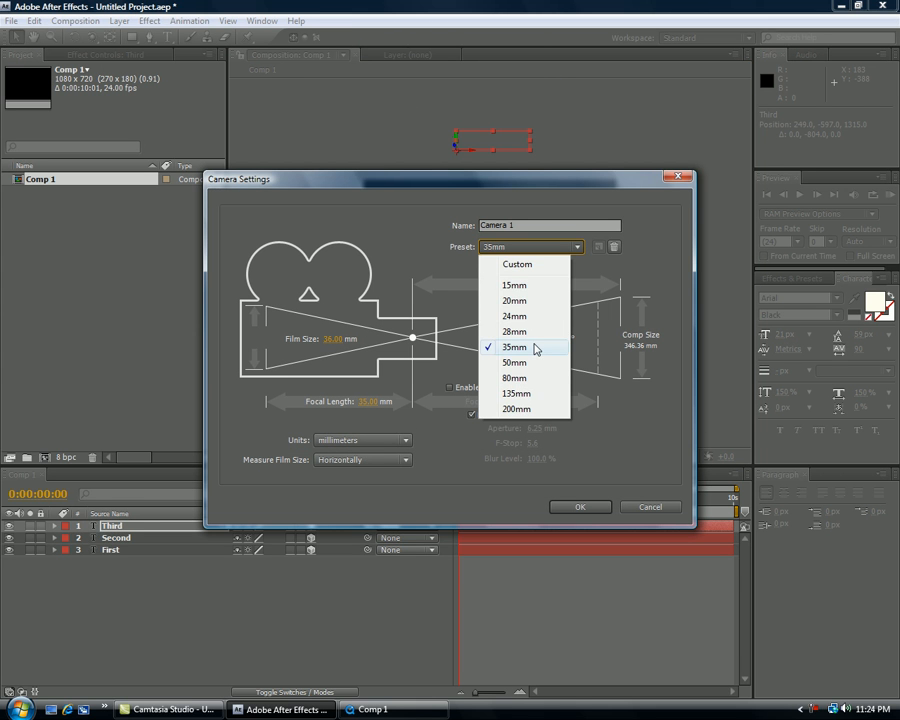
left_click(514, 348)
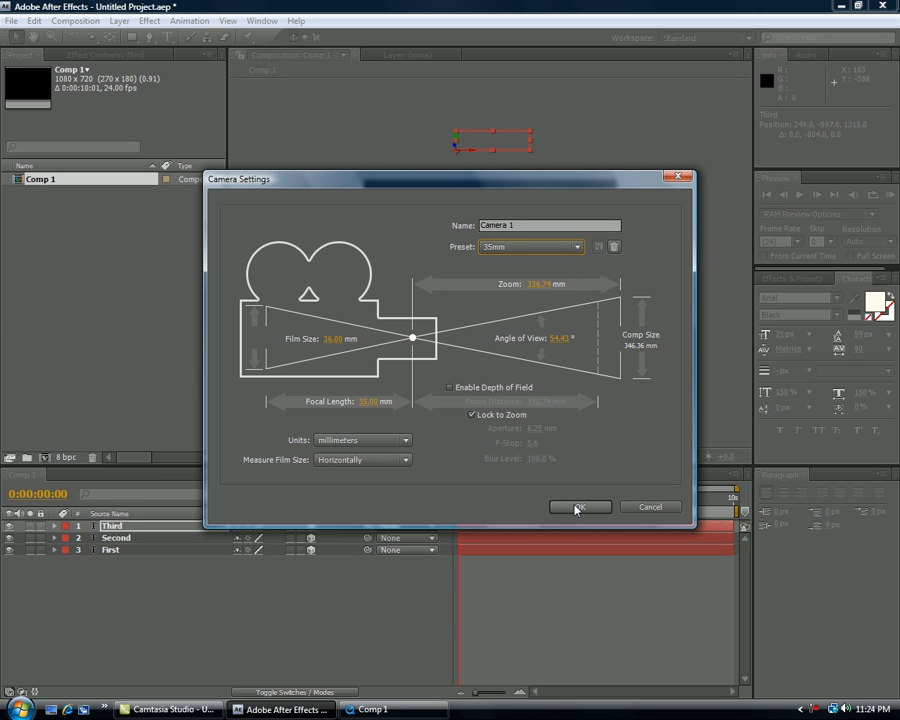
left_click(580, 508)
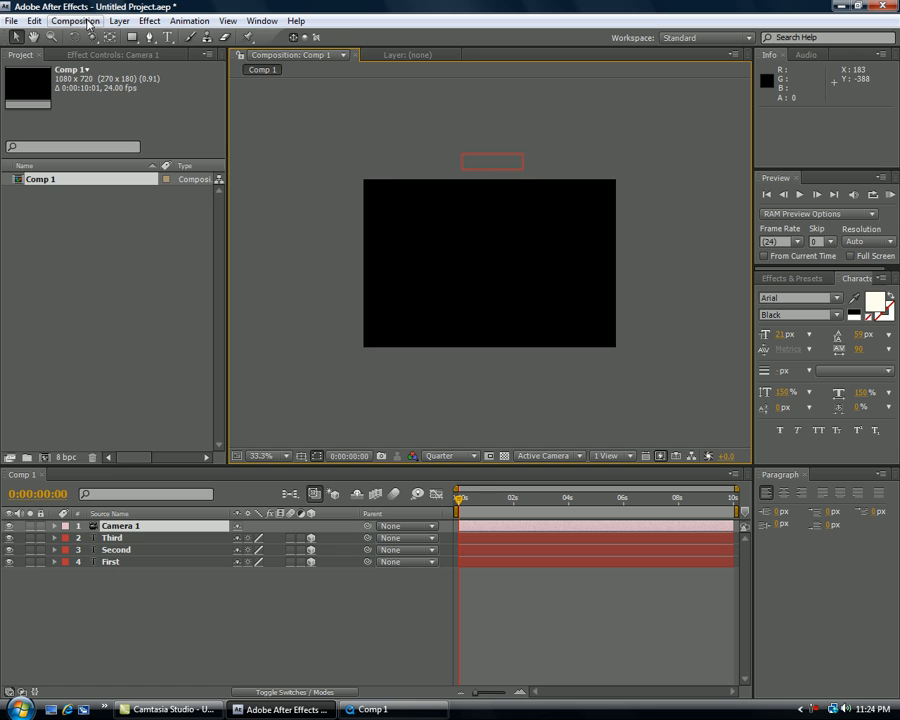
Step: Add a Null 1 object, stack Camera 1 above it and parent the camera to the null
left_click(118, 20)
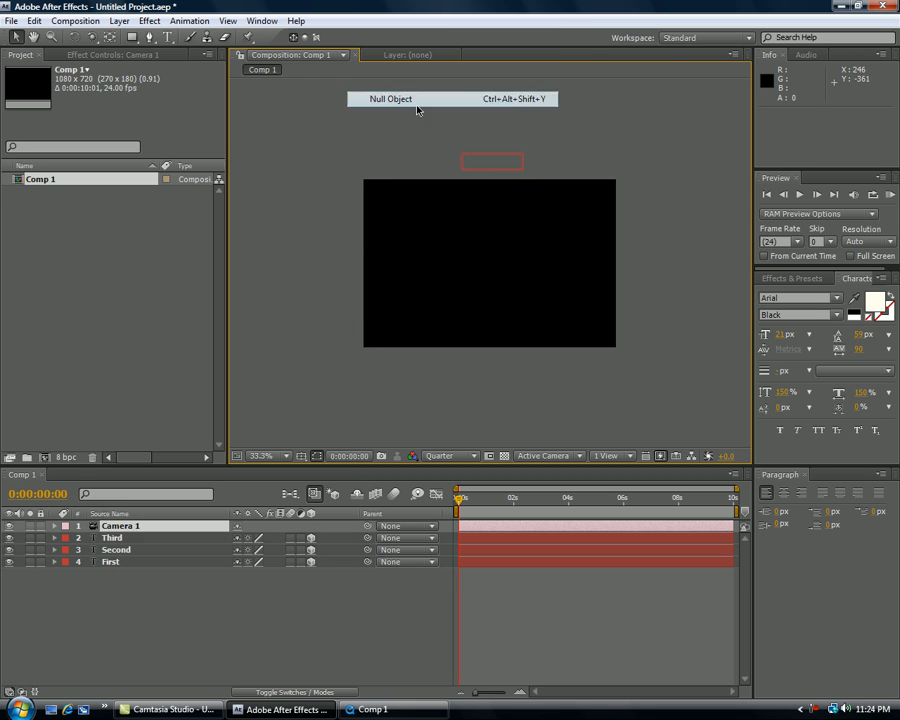
left_click(392, 98)
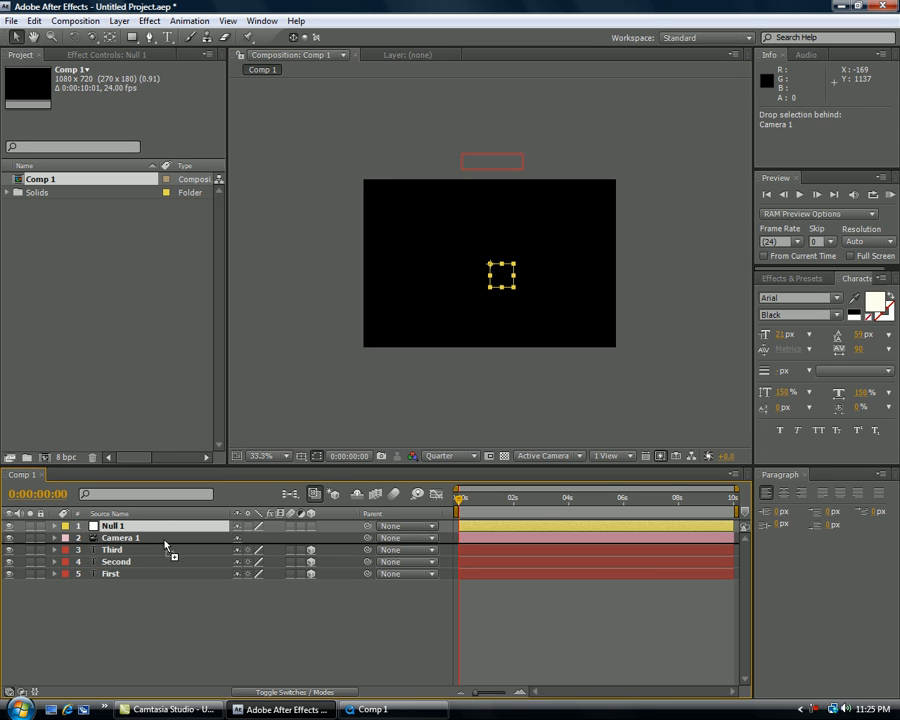
left_click_drag(120, 536, 120, 524)
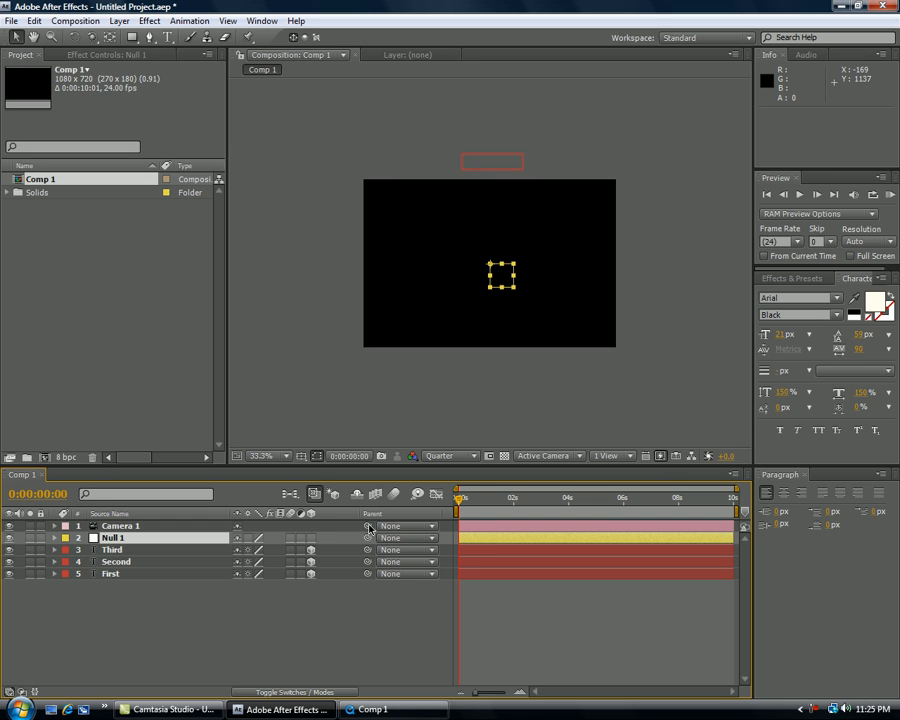
left_click(408, 526)
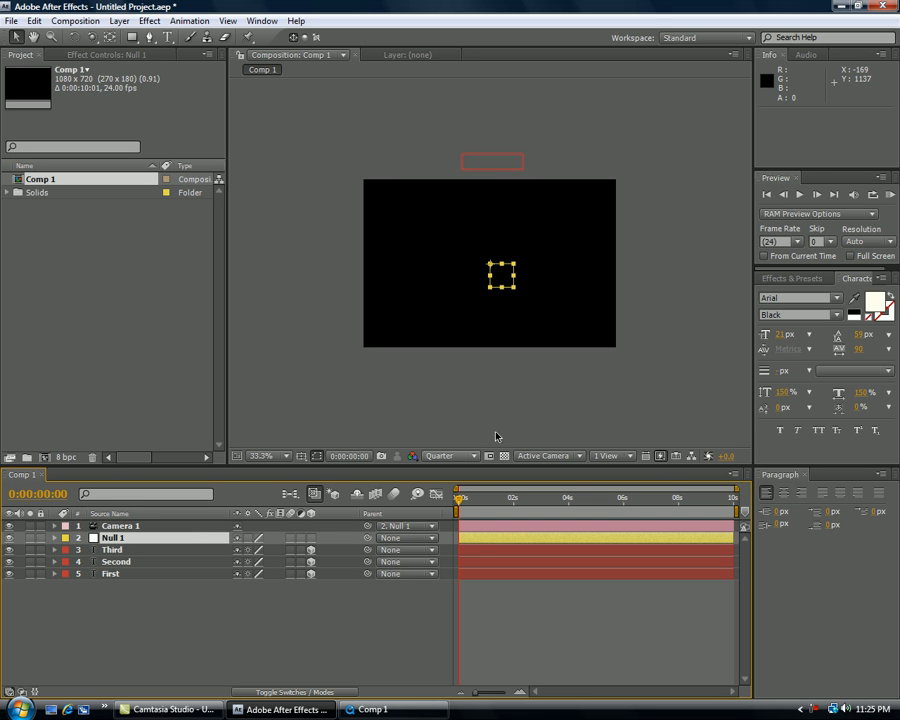
Step: Reposition Null 1 so the camera frames the word First
left_click_drag(502, 276, 530, 230)
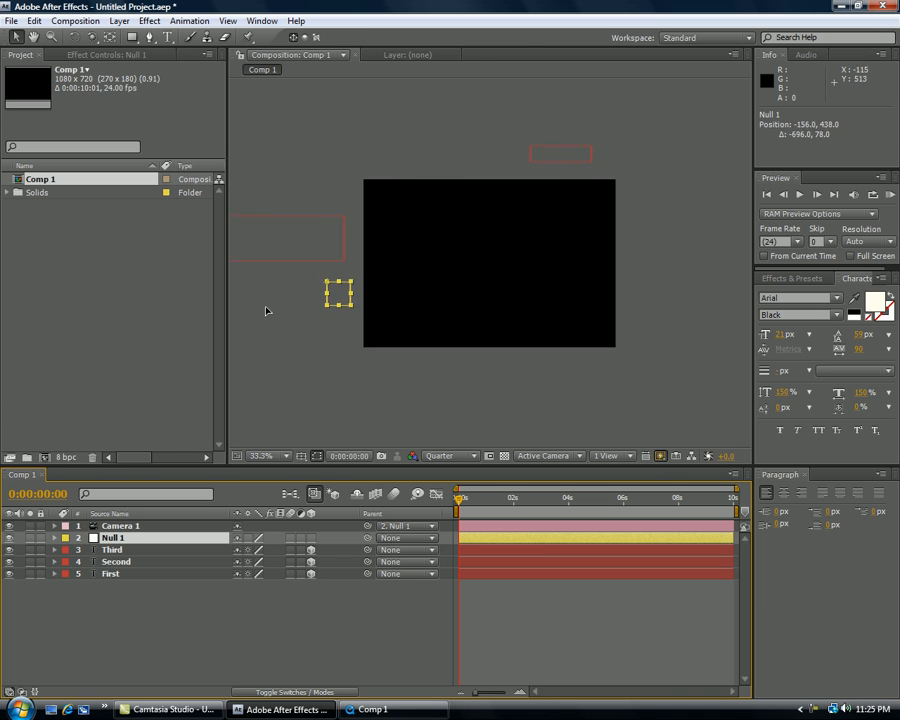
left_click_drag(338, 292, 636, 340)
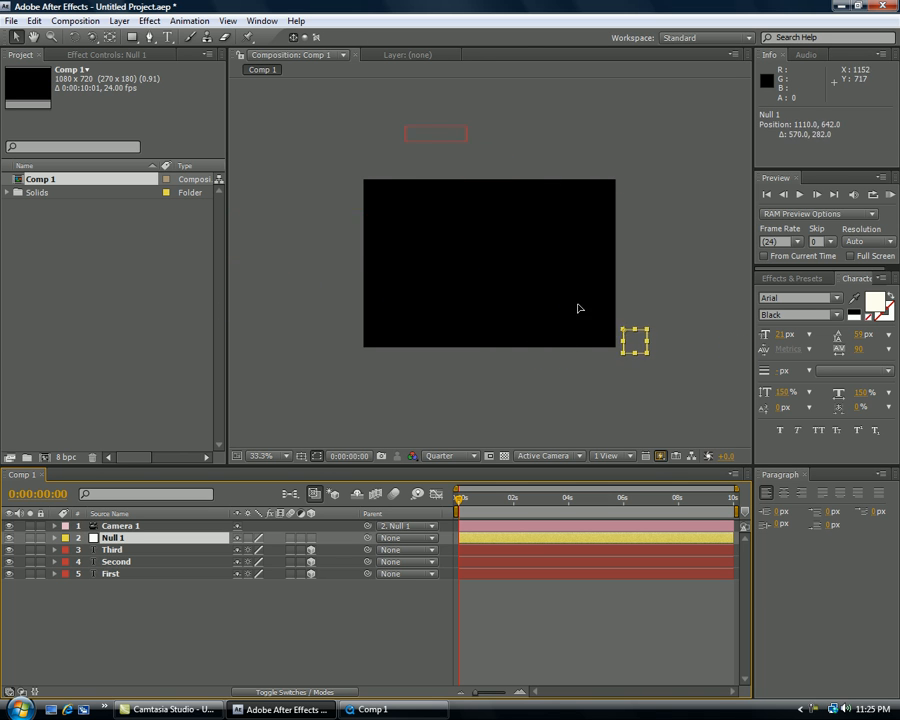
left_click_drag(636, 340, 696, 280)
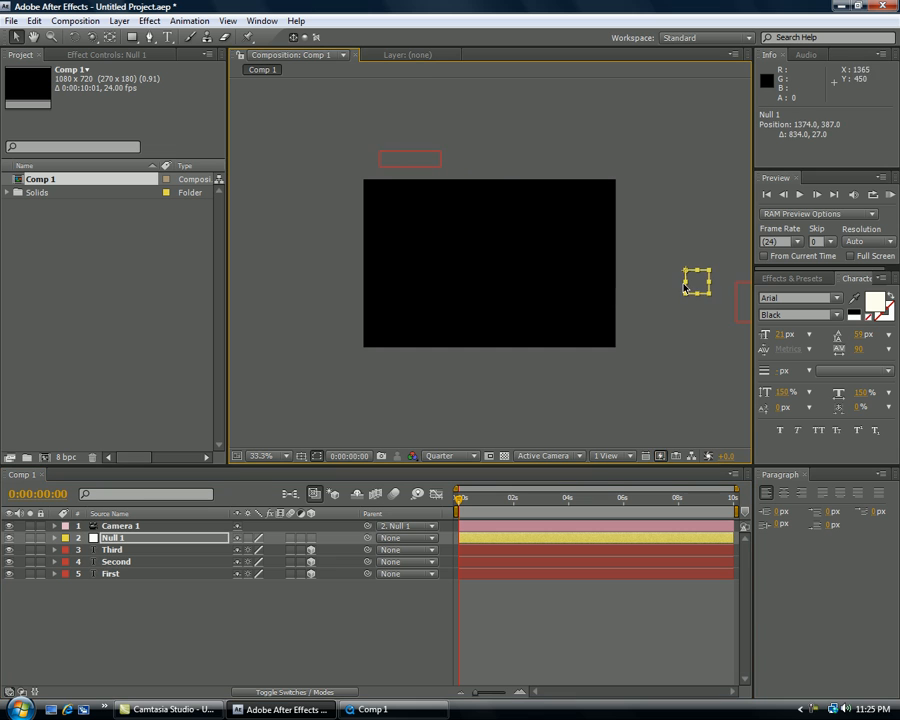
left_click_drag(696, 280, 466, 276)
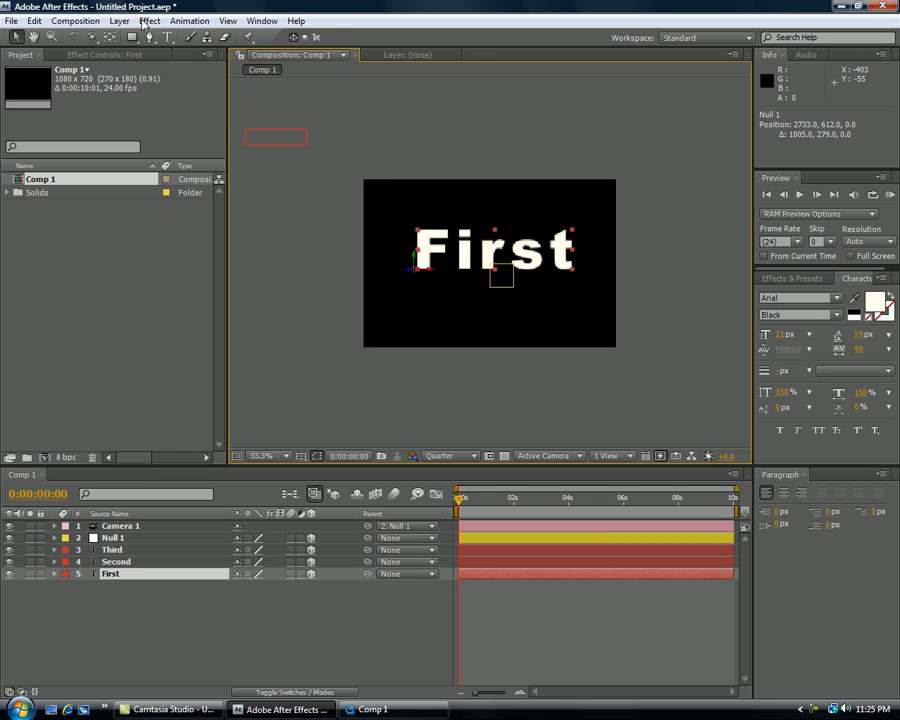
Step: Apply Trapcode Shine to First and choose a blue Colorize scheme for its rays
left_click(148, 20)
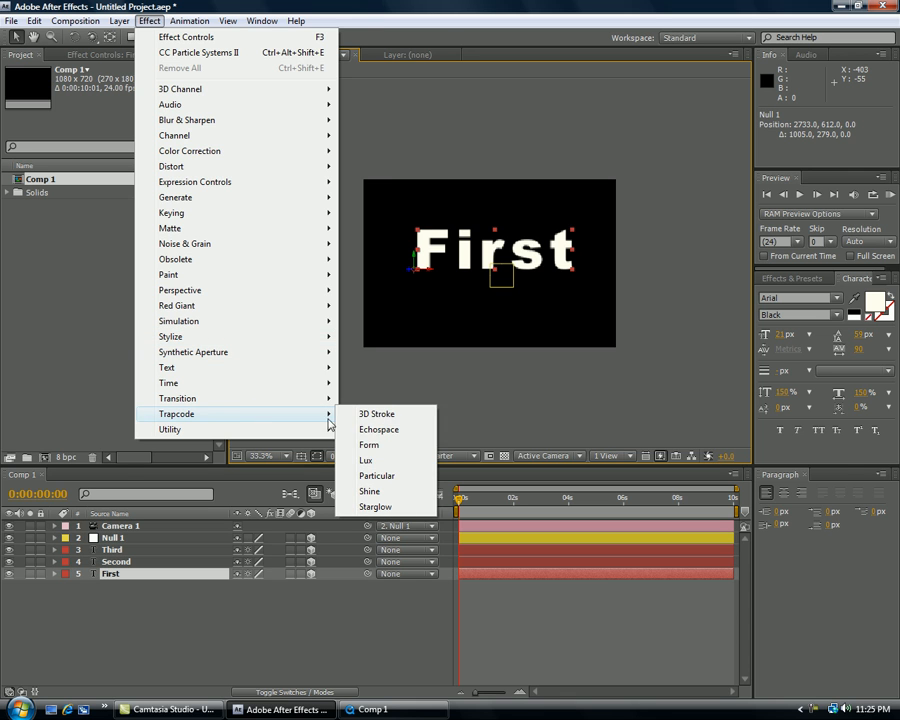
left_click(370, 492)
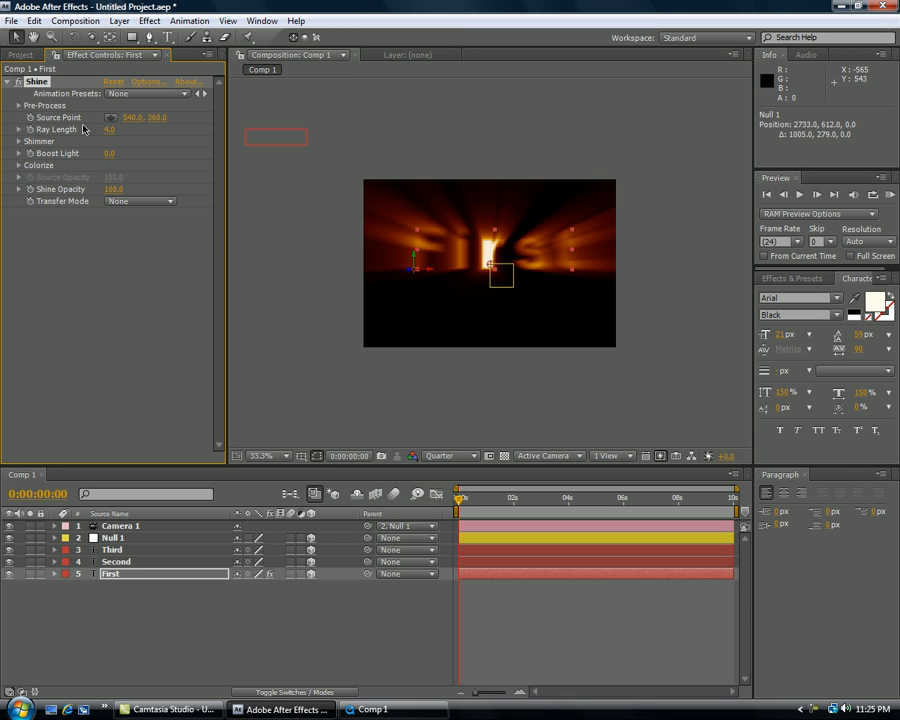
left_click(110, 130)
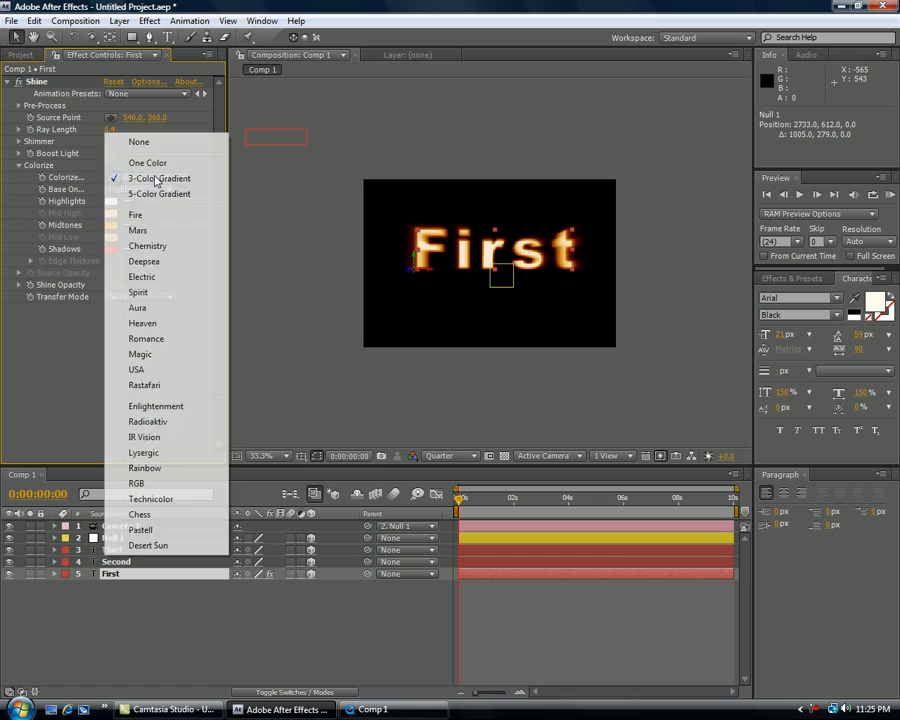
left_click(140, 276)
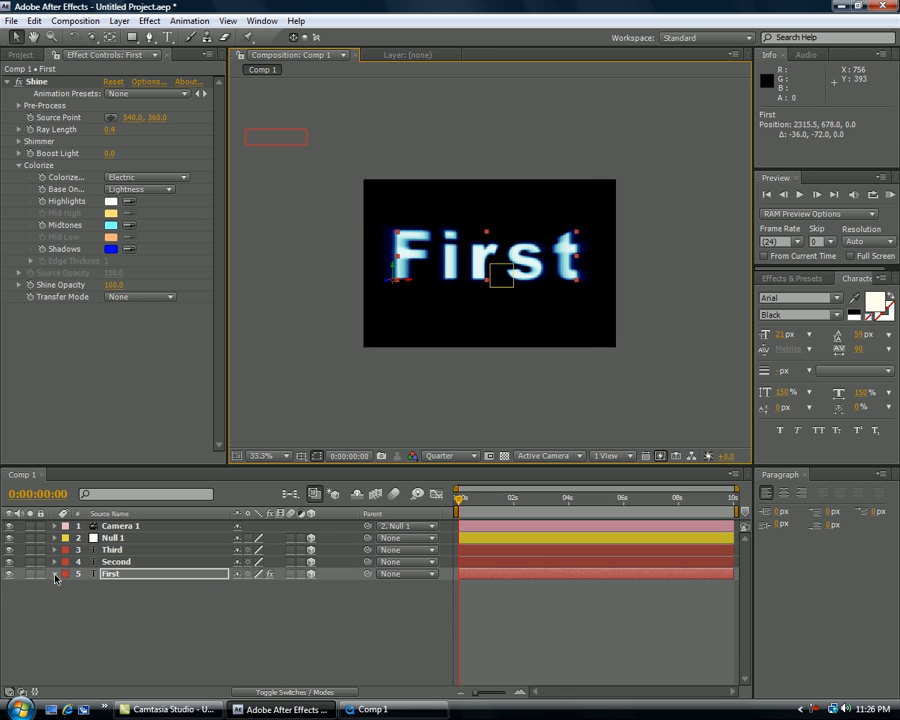
left_click(56, 578)
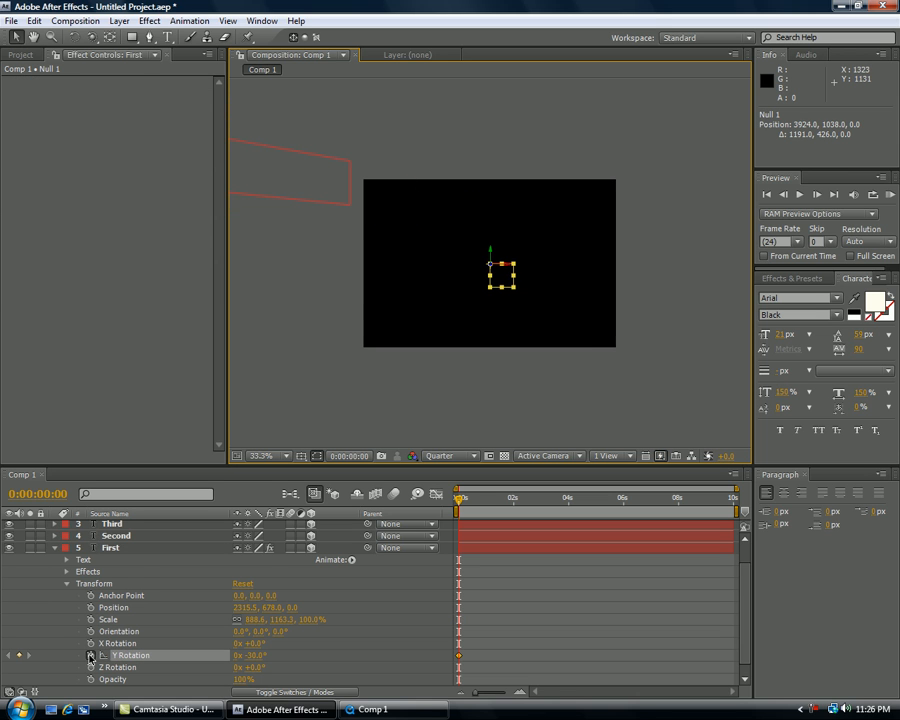
Step: Set Null 1 Position keyframes so the camera closes in on First over the first second
left_click(110, 548)
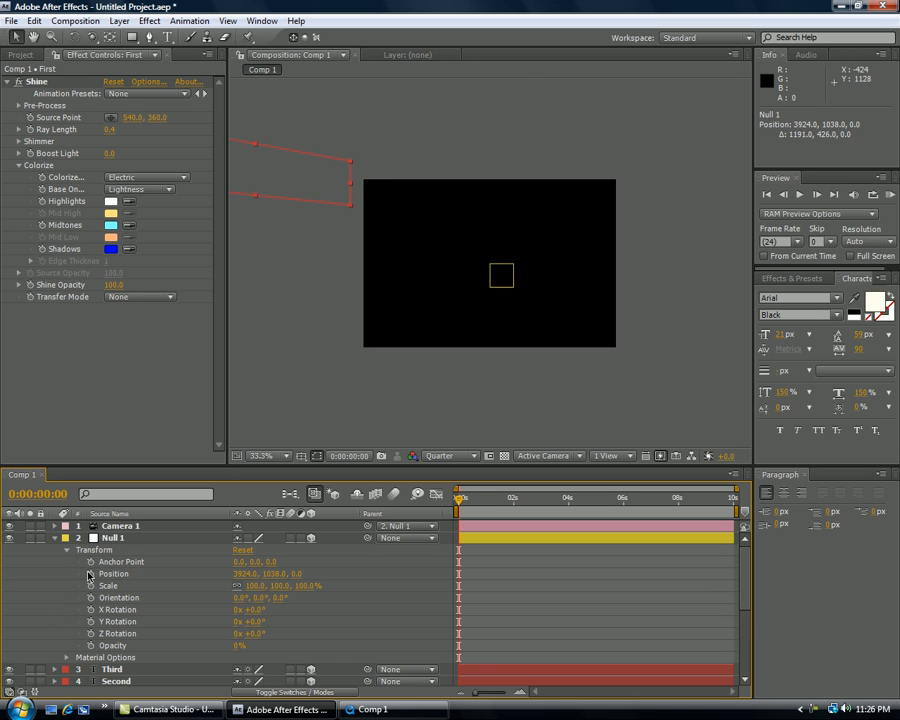
left_click(112, 536)
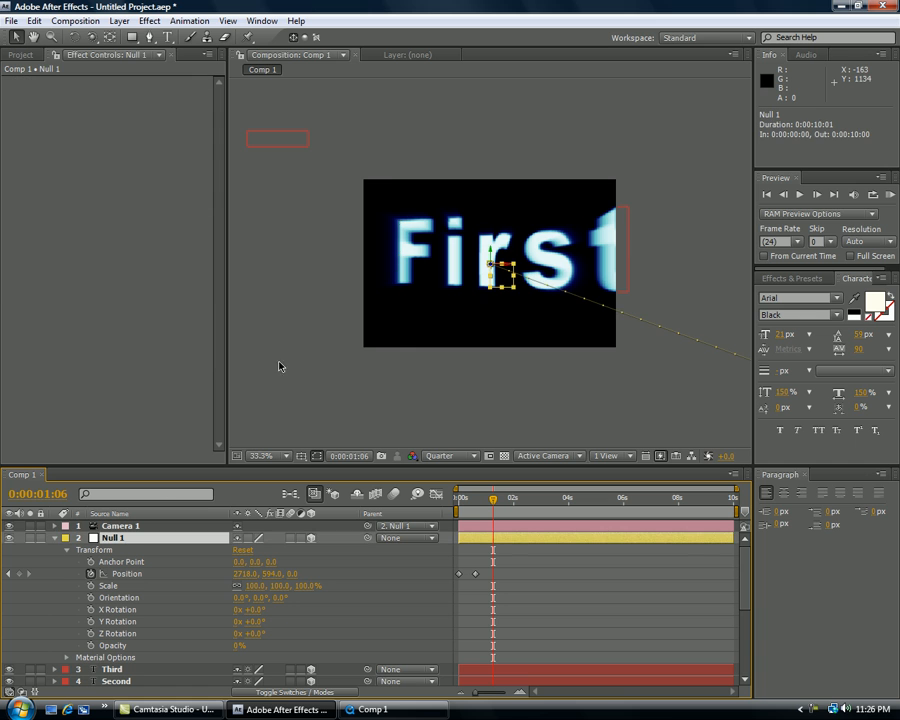
left_click_drag(504, 270, 504, 278)
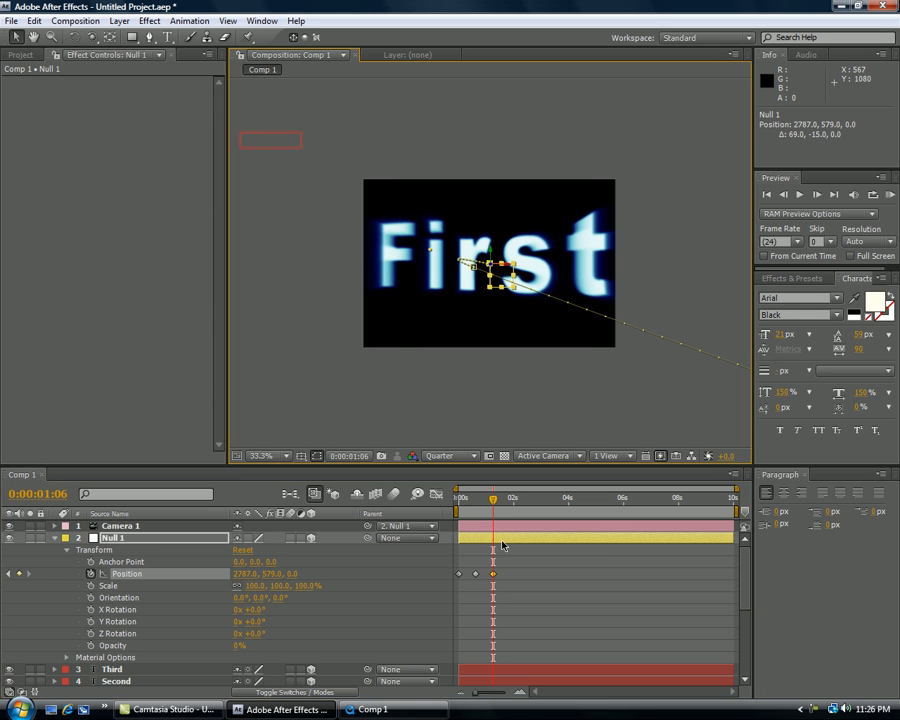
left_click(460, 496)
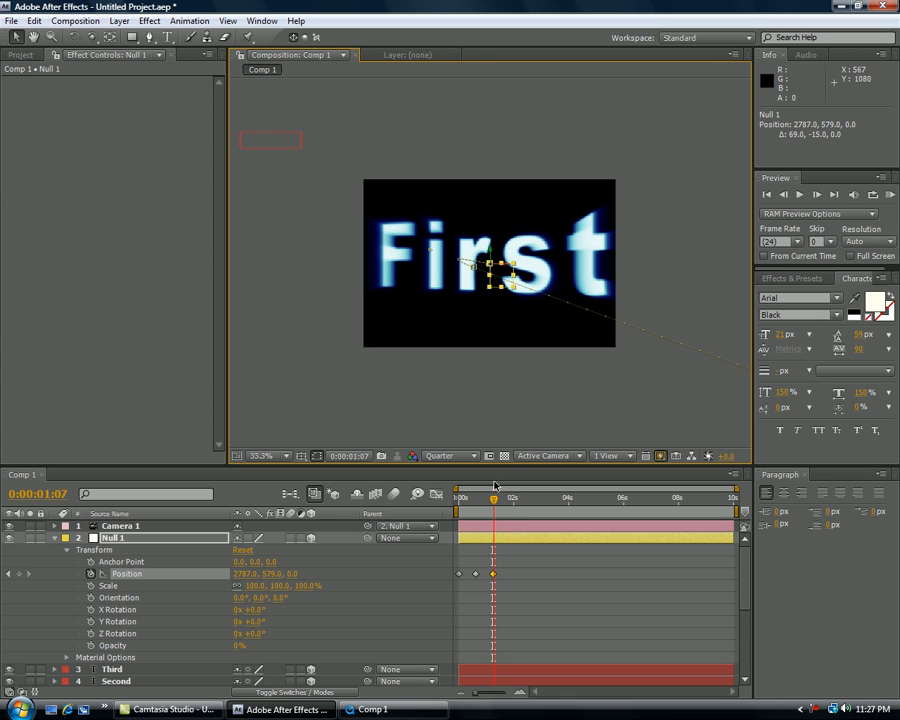
Step: Move the time indicator forward and zoom the composition view to 25% to frame Second
left_click_drag(492, 496, 512, 496)
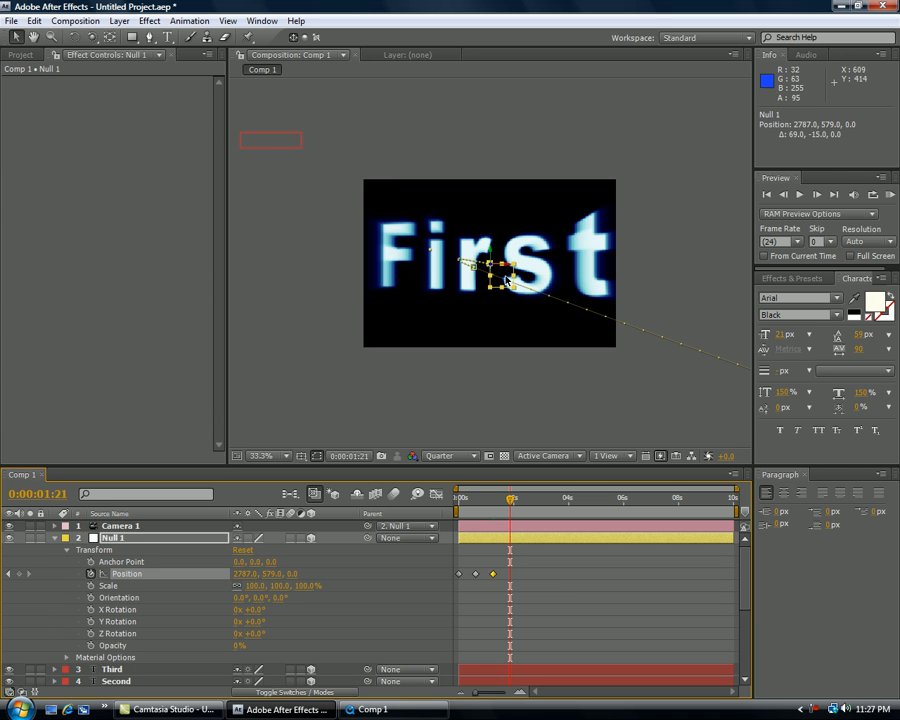
left_click(262, 456)
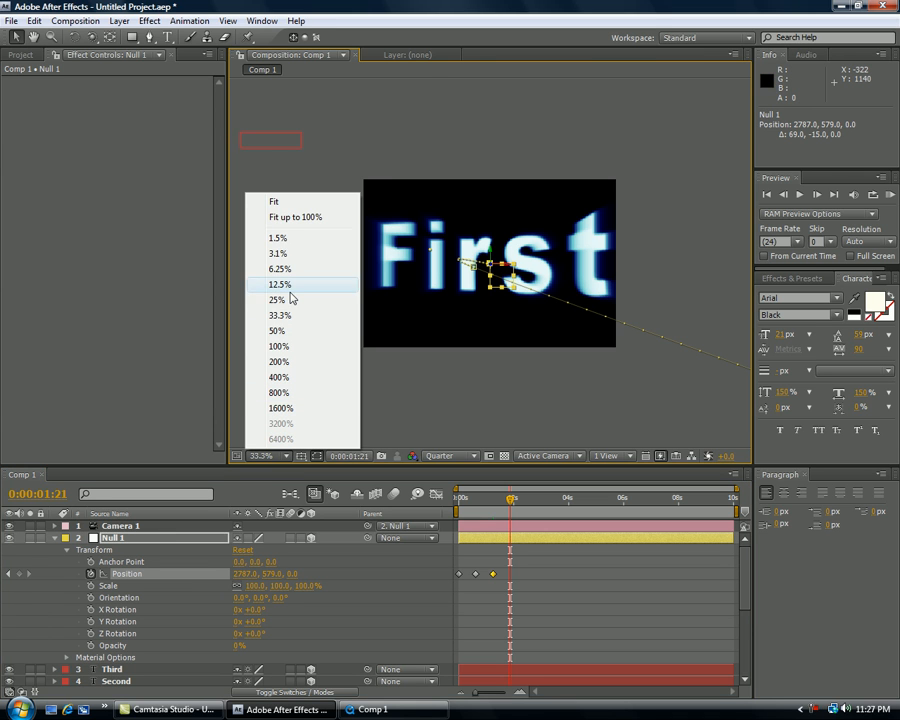
left_click(276, 300)
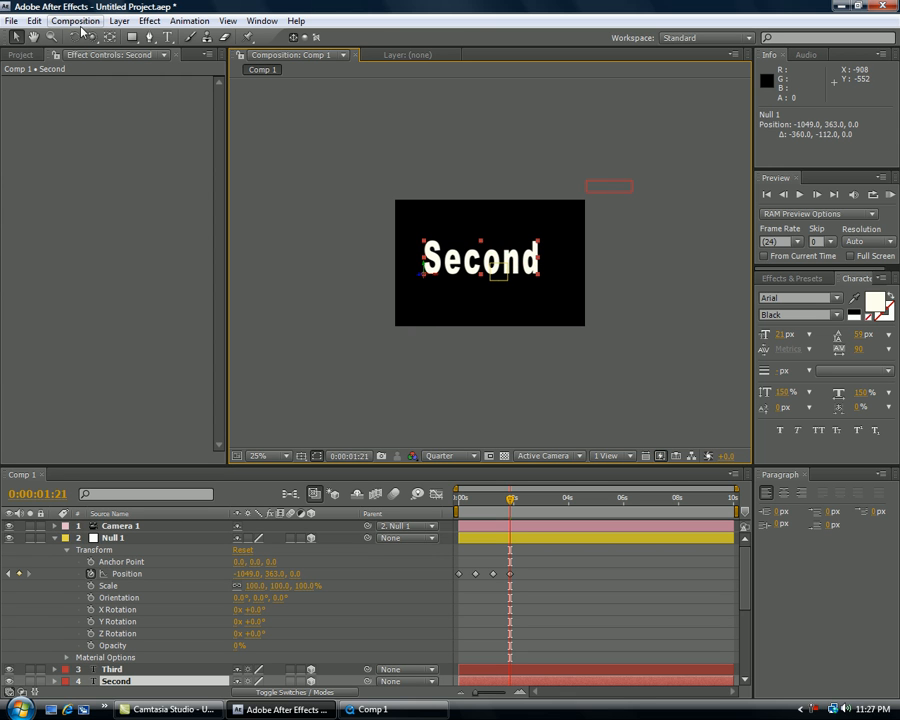
Step: Apply Trapcode Shine to Second and pick a blue Colorize scheme for its glow
left_click(148, 20)
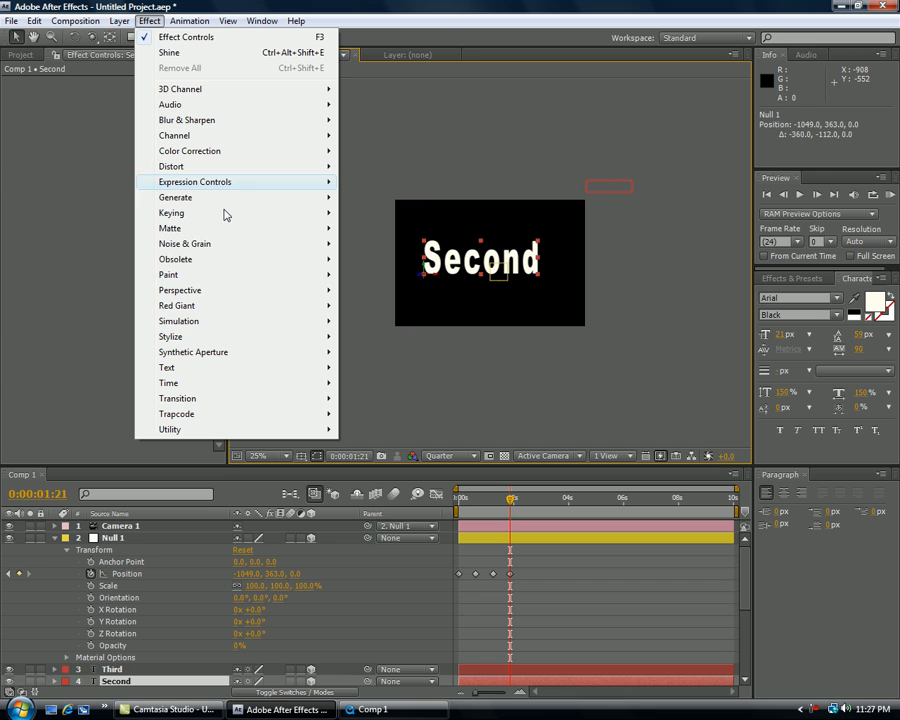
mouse_move(176, 412)
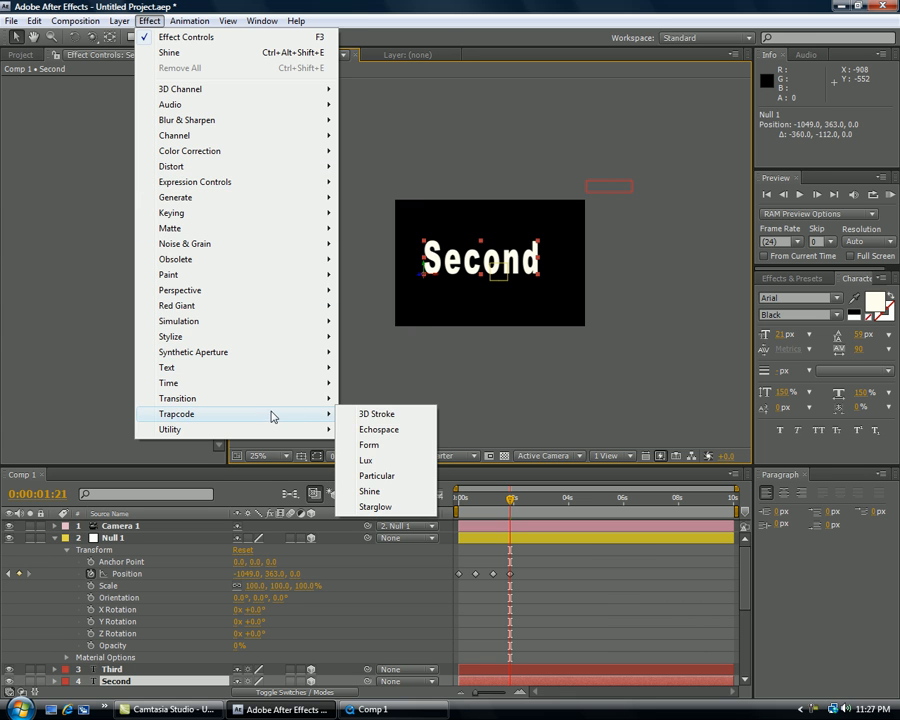
left_click(368, 492)
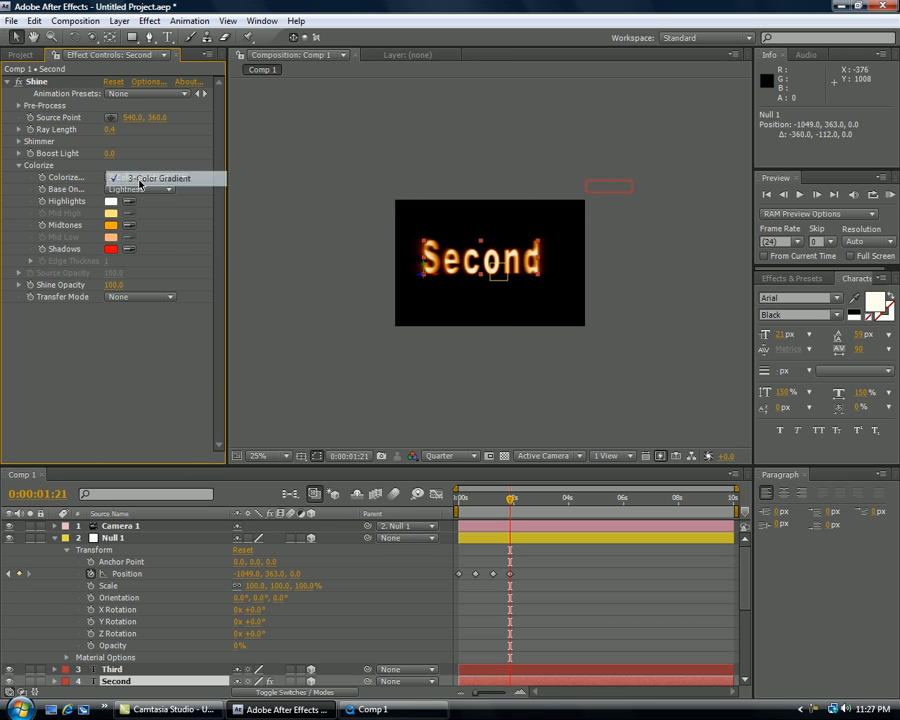
left_click(140, 190)
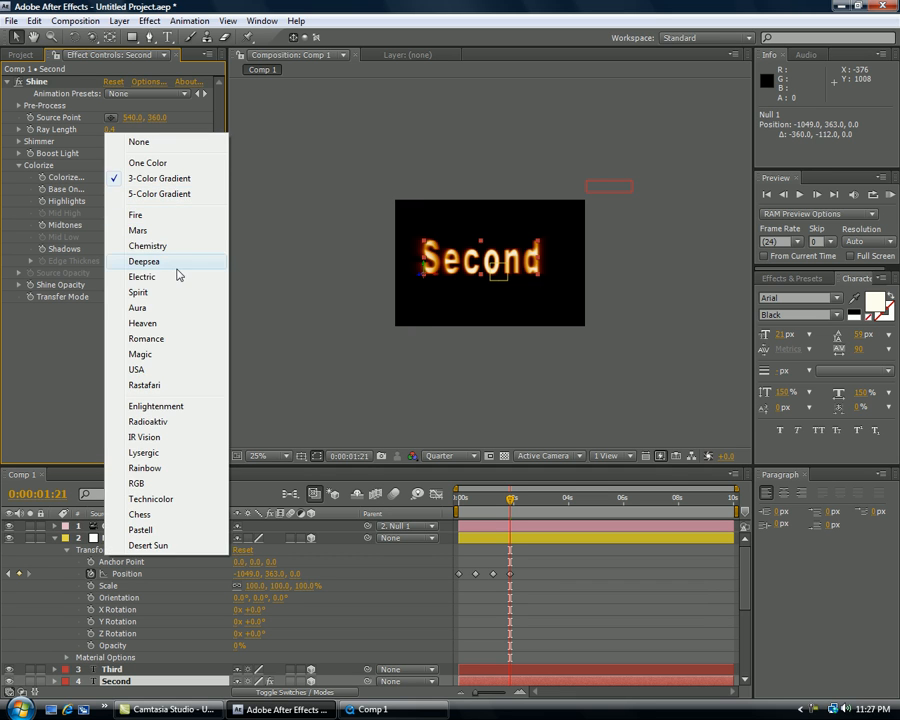
left_click(142, 276)
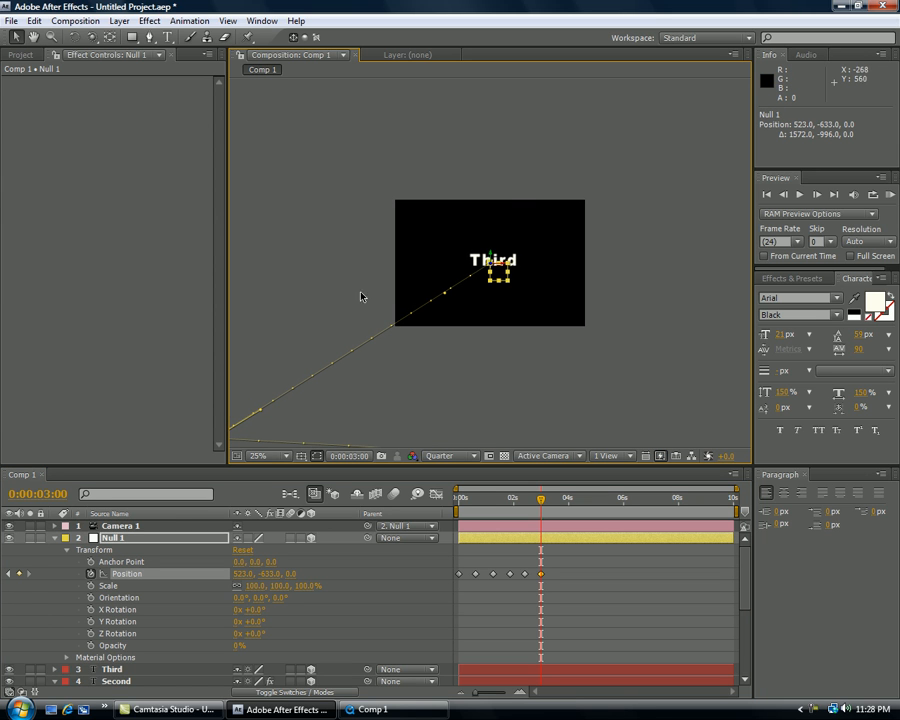
mouse_move(528, 308)
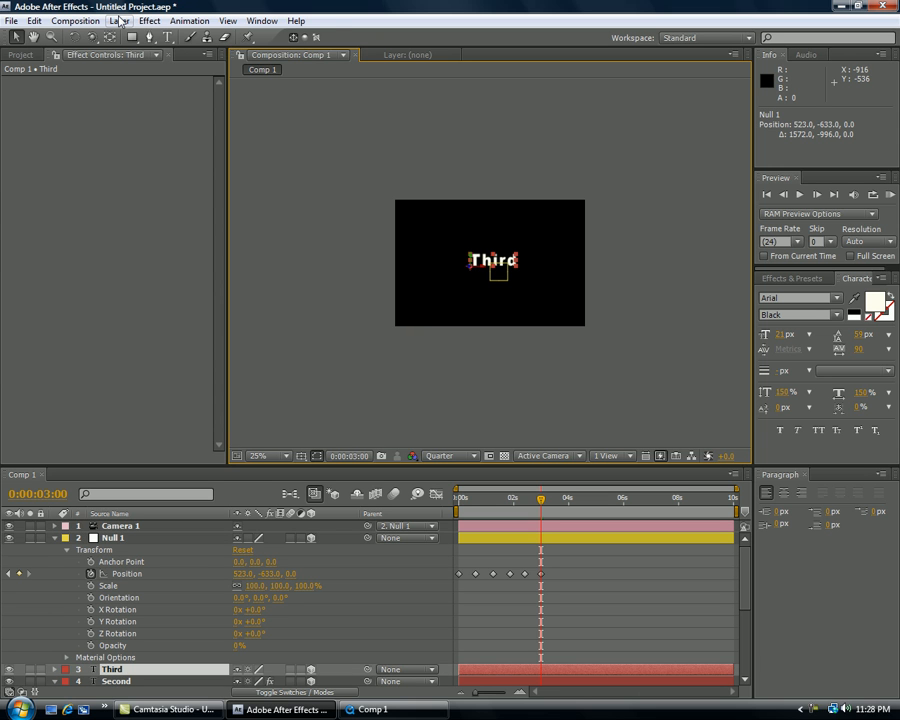
Step: Apply Trapcode Shine to Third with the blue Electric colorize preset
left_click(148, 20)
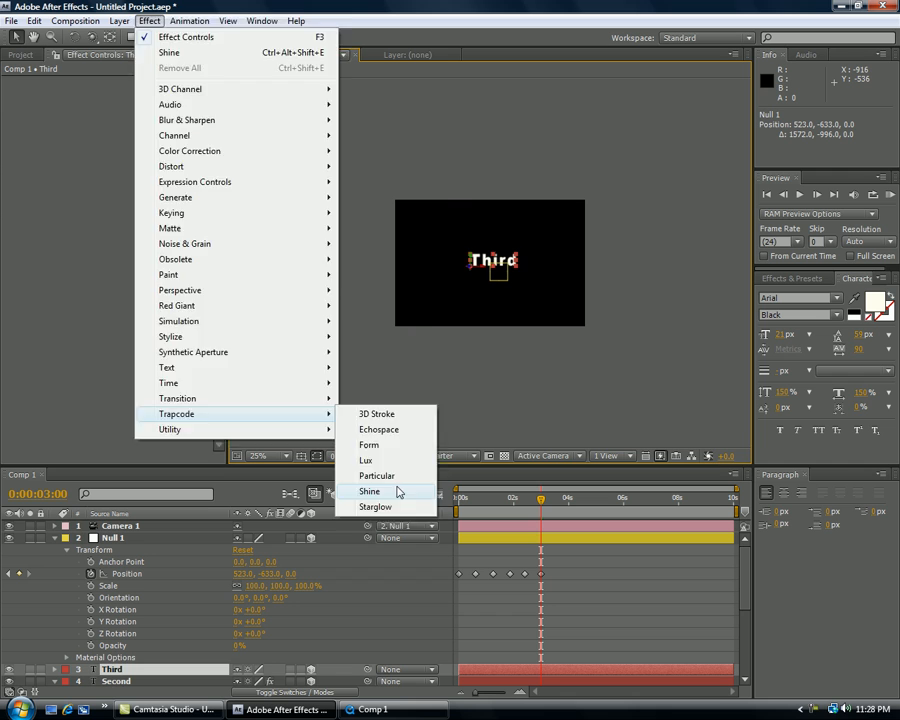
left_click(370, 492)
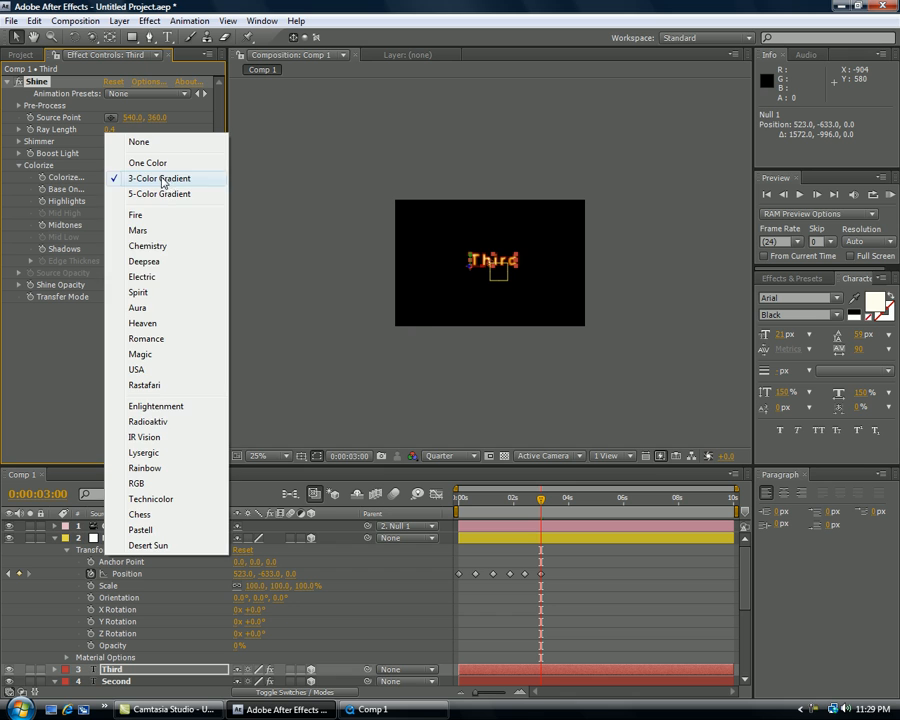
mouse_move(168, 276)
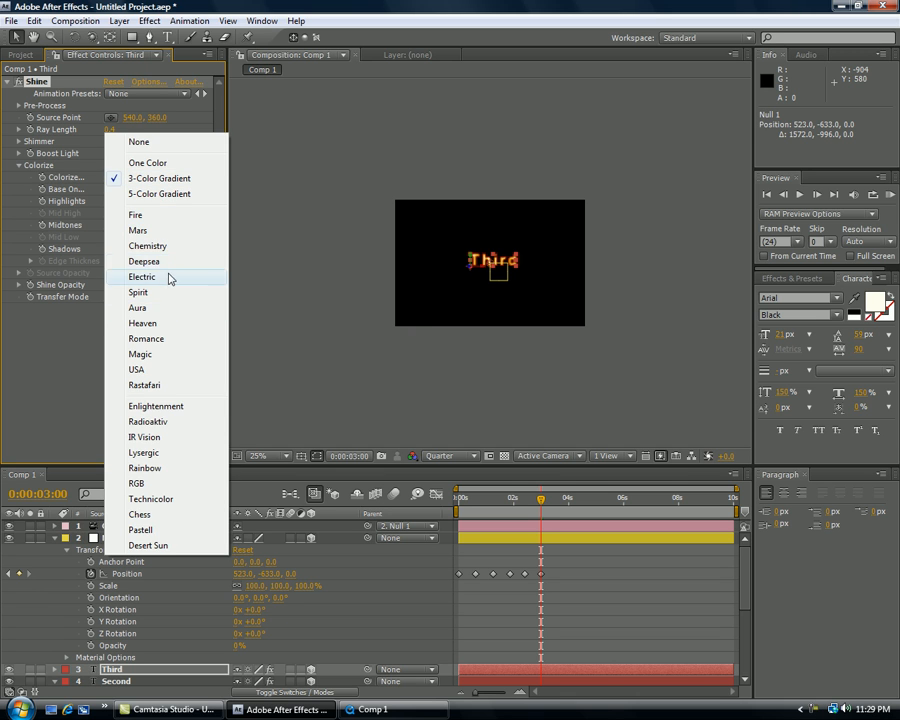
left_click(142, 276)
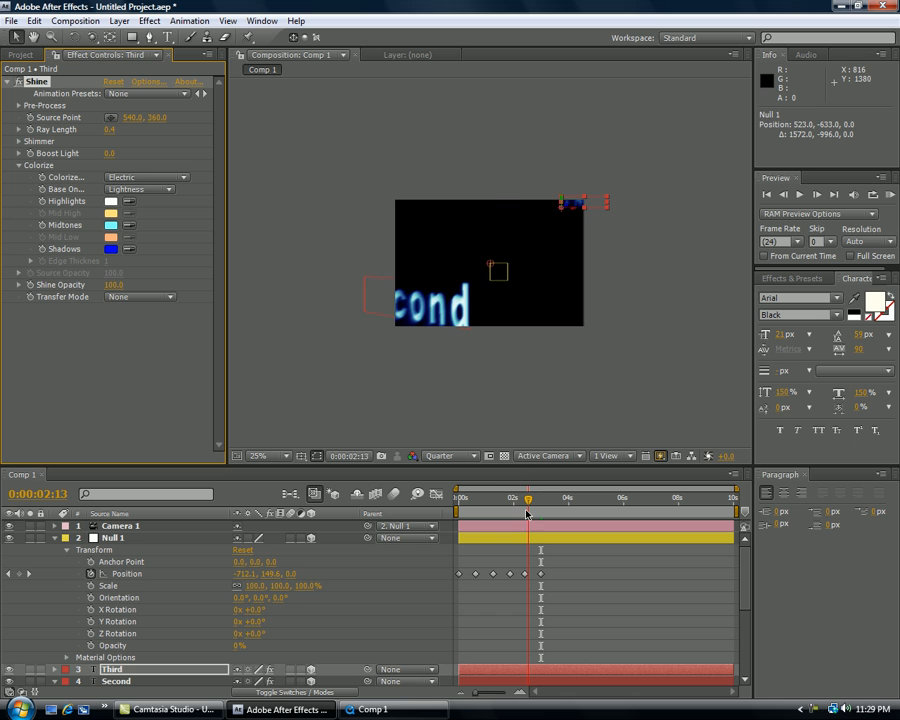
Step: Enable the Scale stopwatch on Third's Transform and move the time indicator later
left_click(532, 496)
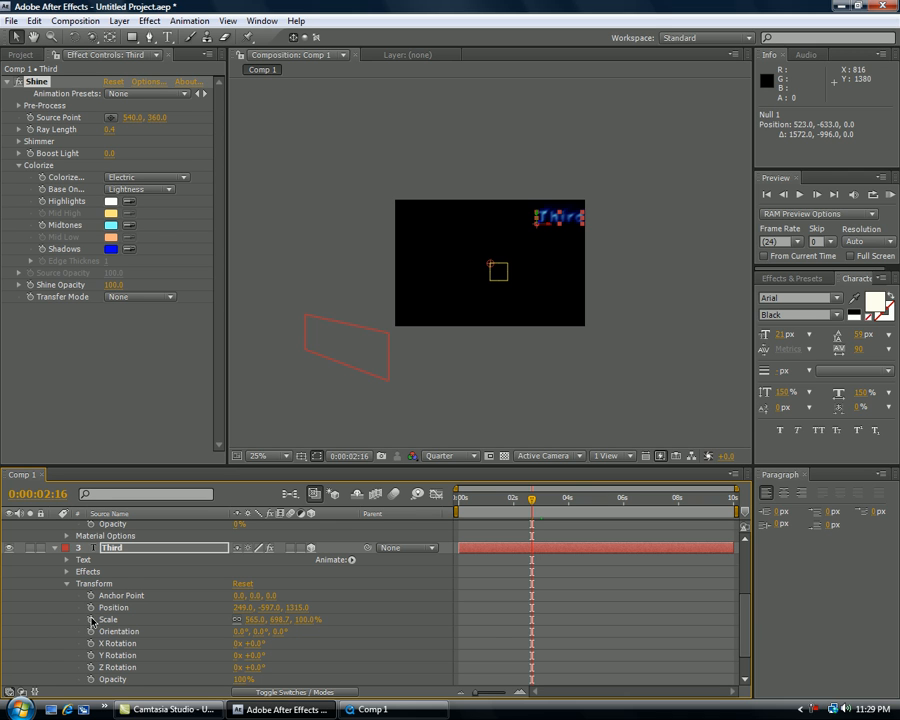
left_click(92, 608)
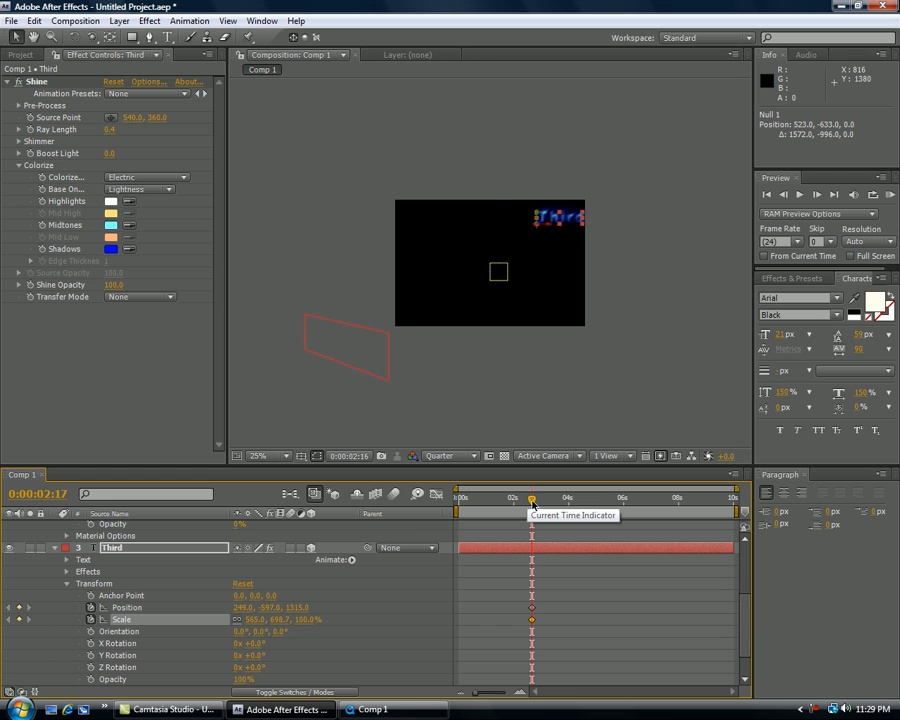
left_click_drag(532, 496, 552, 496)
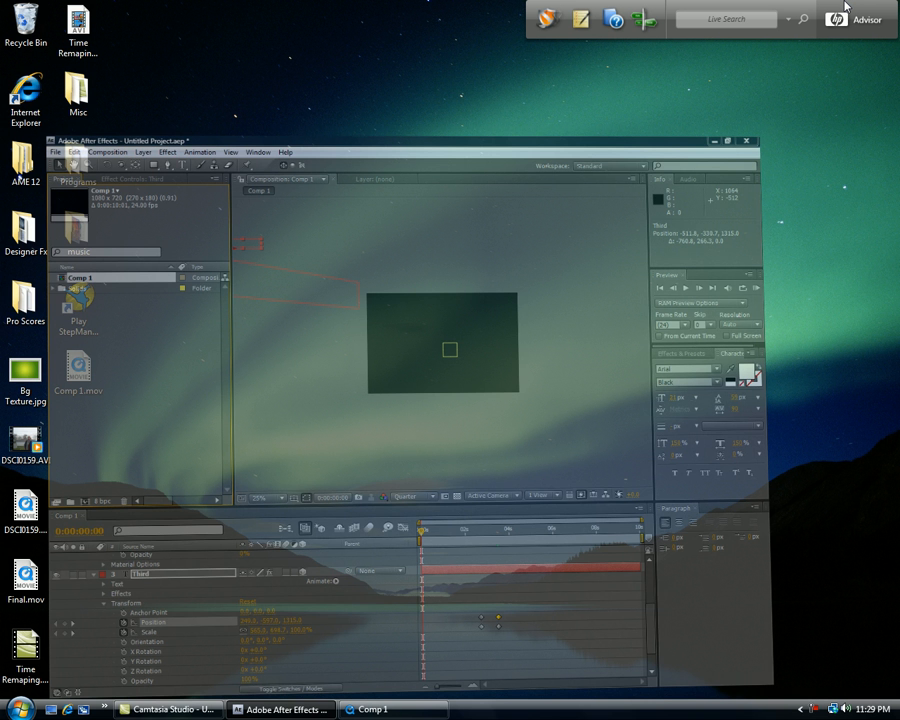
Step: Switch through the taskbar windows back to After Effects to import Bg Texture.jpg
left_click(156, 708)
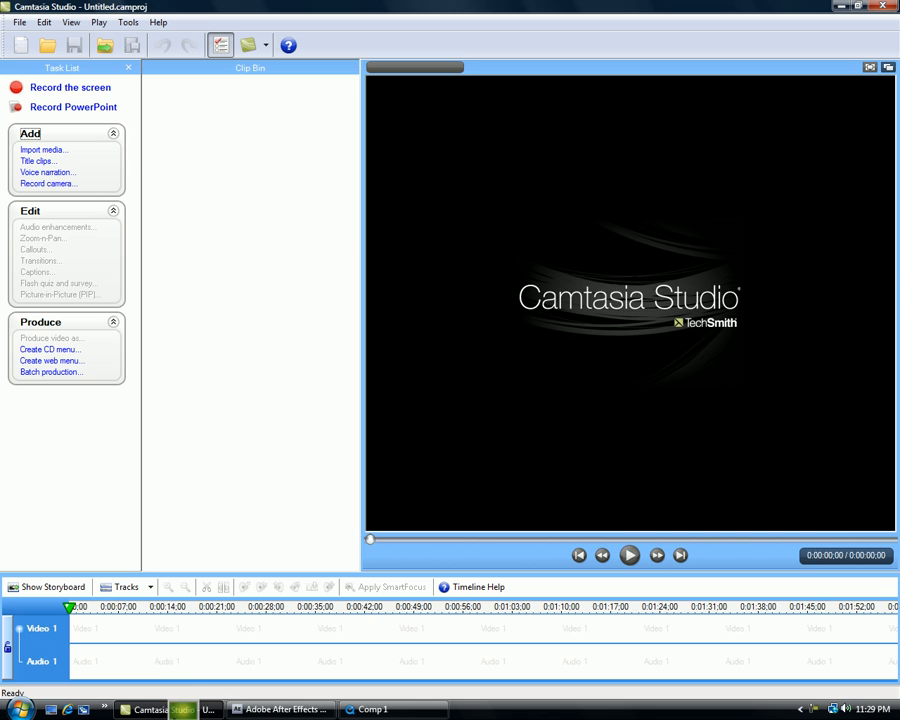
left_click(280, 708)
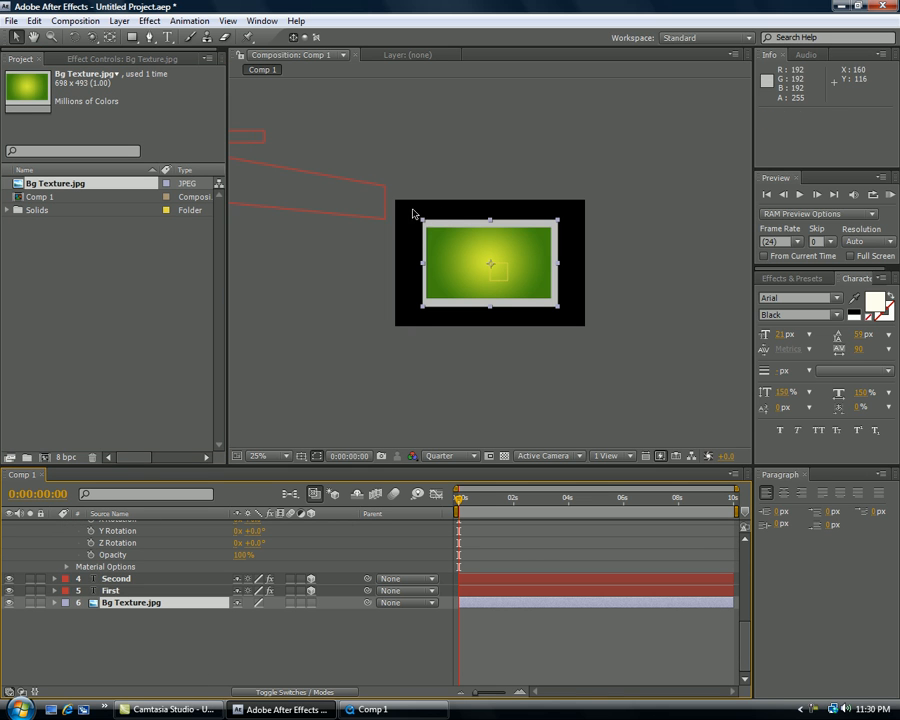
Step: Scale up Bg Texture.jpg to fill the frame and check it at different viewer magnifications
left_click_drag(424, 218, 362, 170)
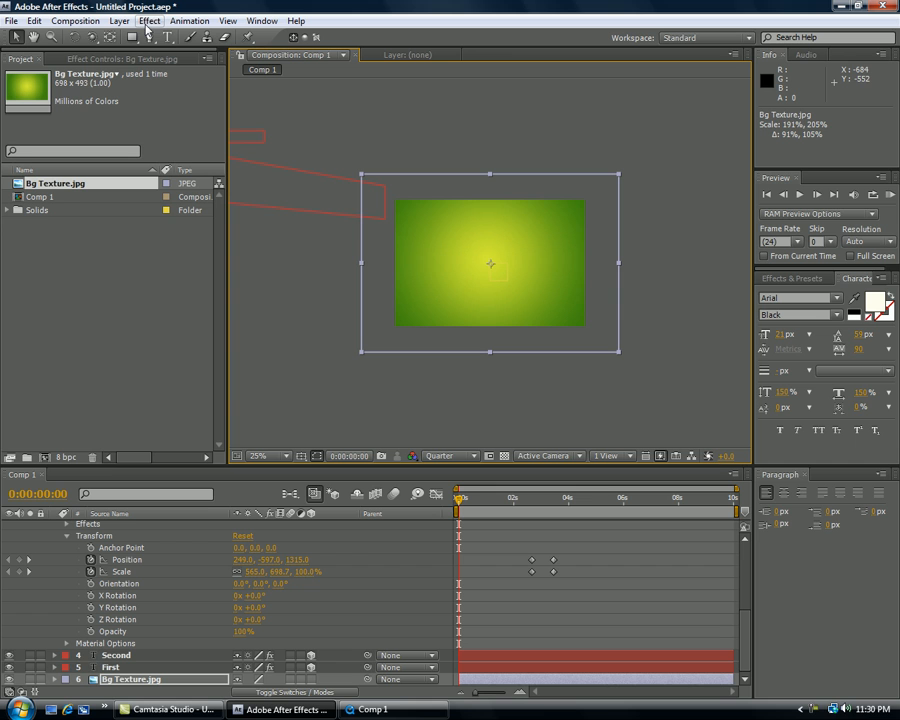
left_click(264, 456)
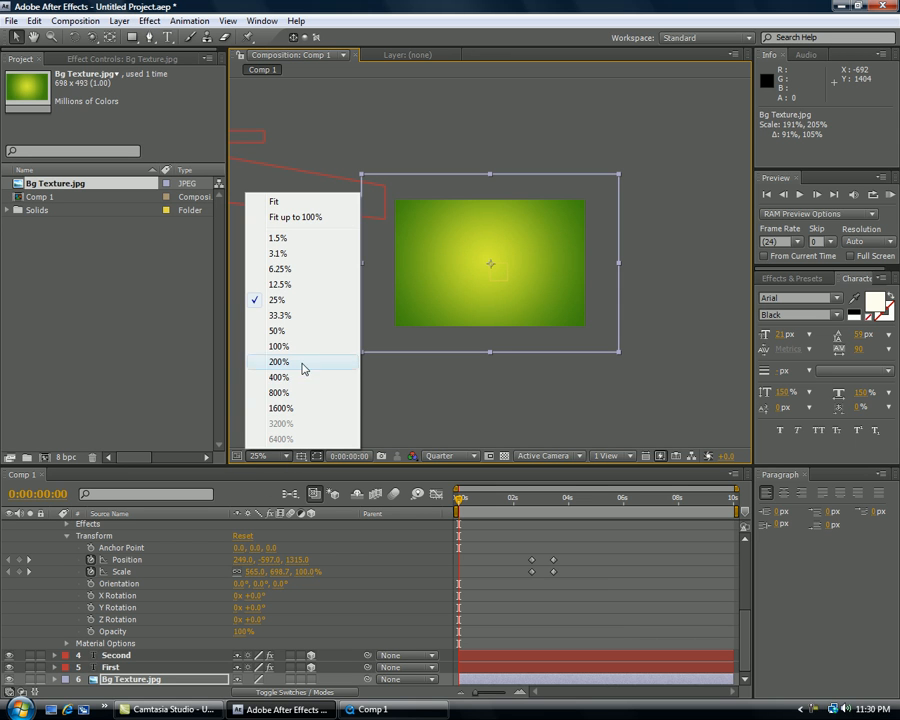
left_click(278, 346)
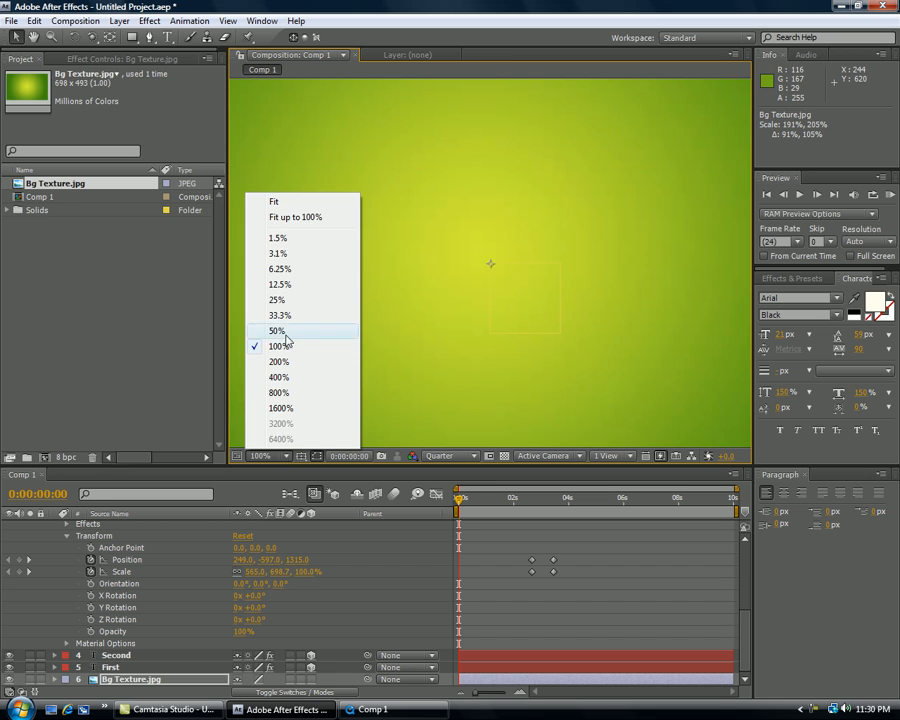
left_click(276, 330)
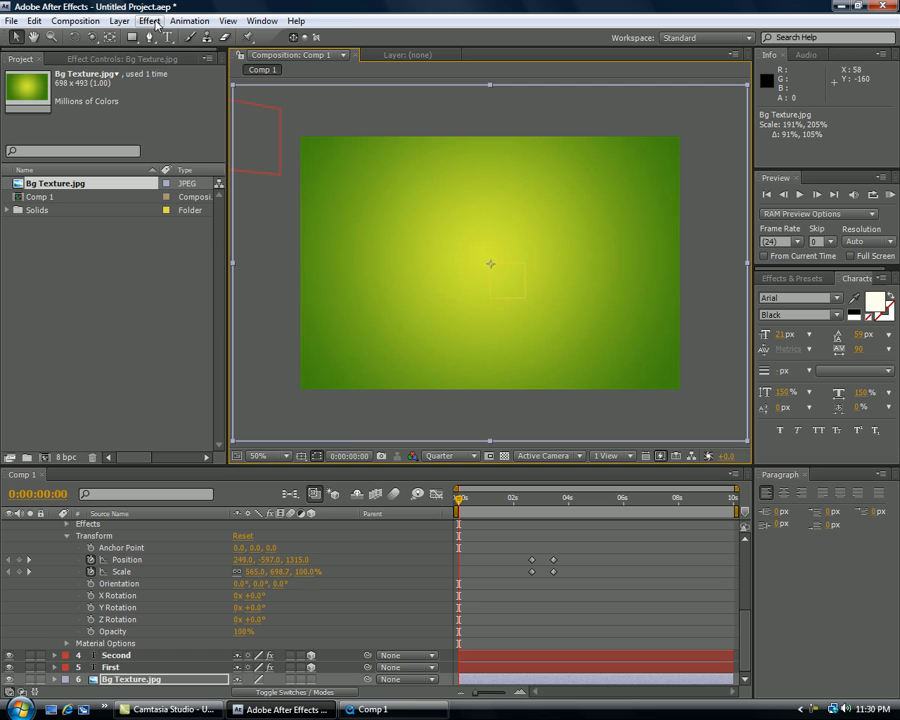
left_click(148, 20)
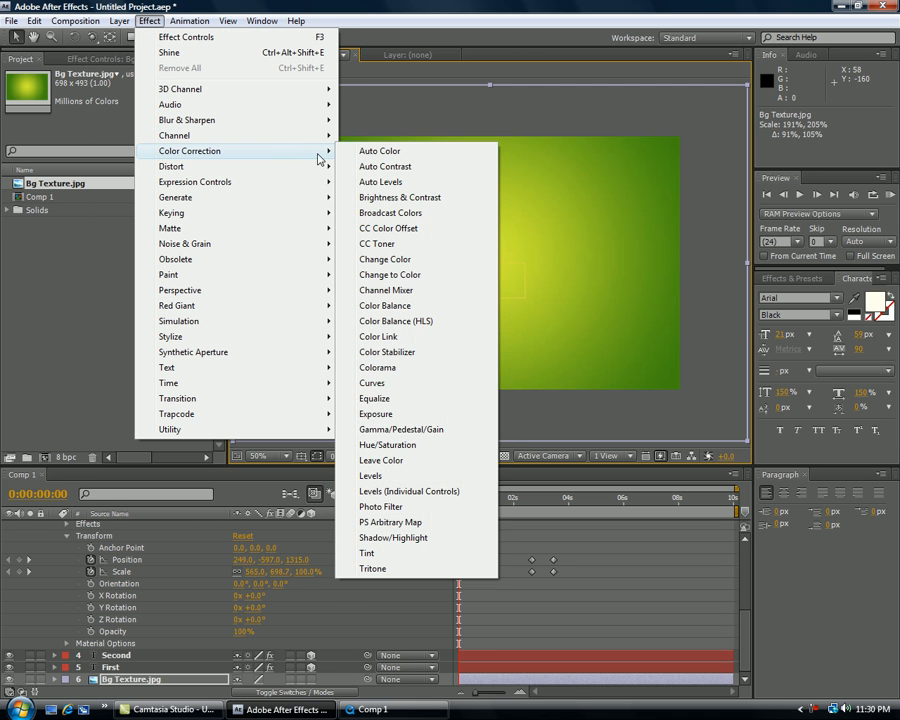
Step: Add Hue/Saturation with Colorize to turn the green texture blue
left_click(388, 444)
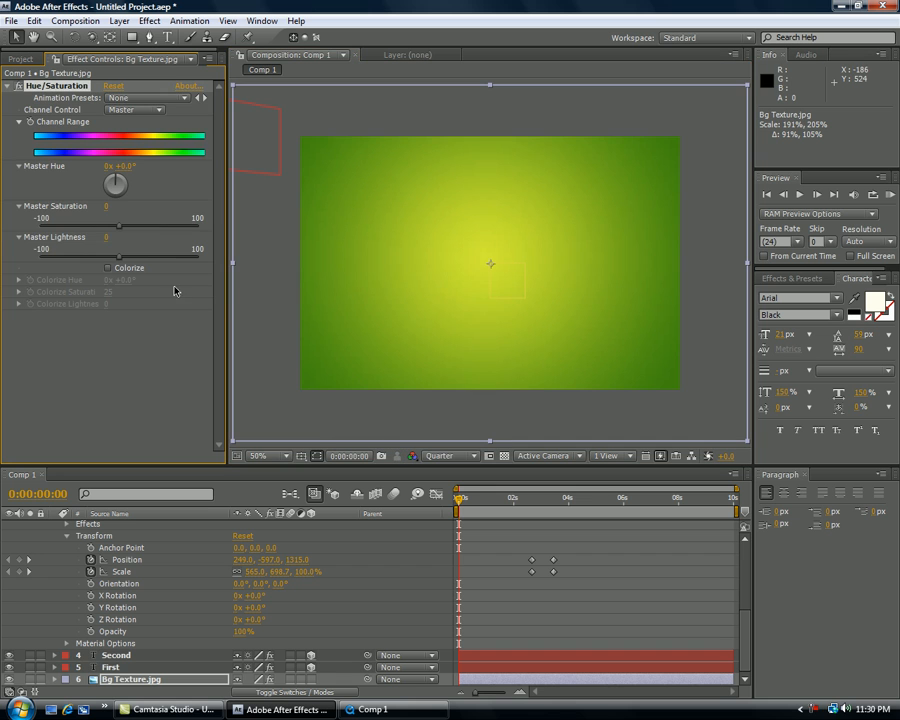
left_click(108, 268)
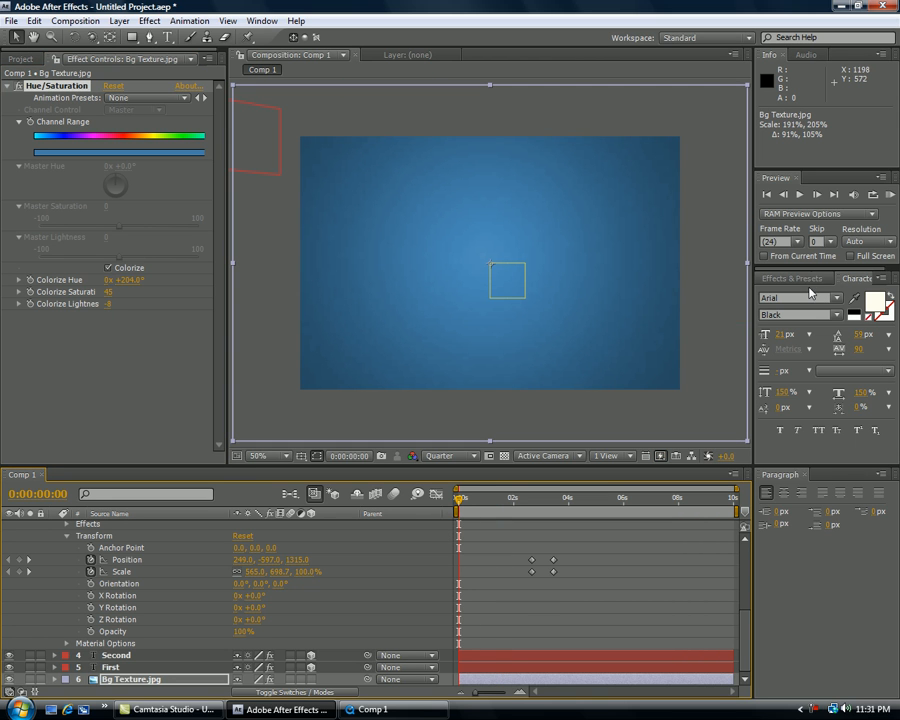
left_click(118, 20)
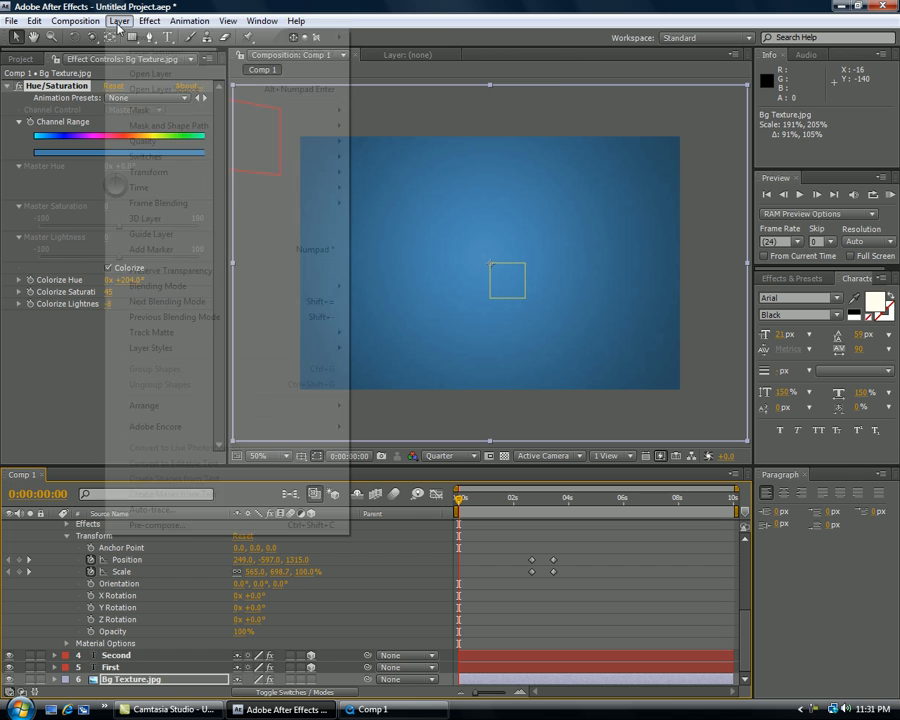
Step: Create a new solid layer and apply CC Particle Systems II to it
left_click(118, 20)
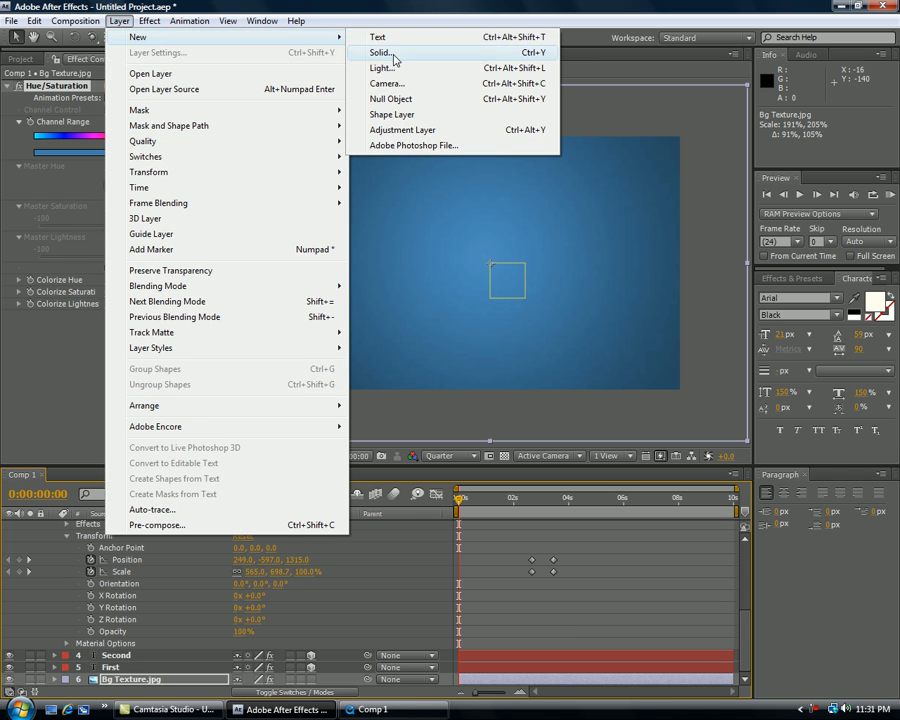
left_click(380, 52)
type("particle")
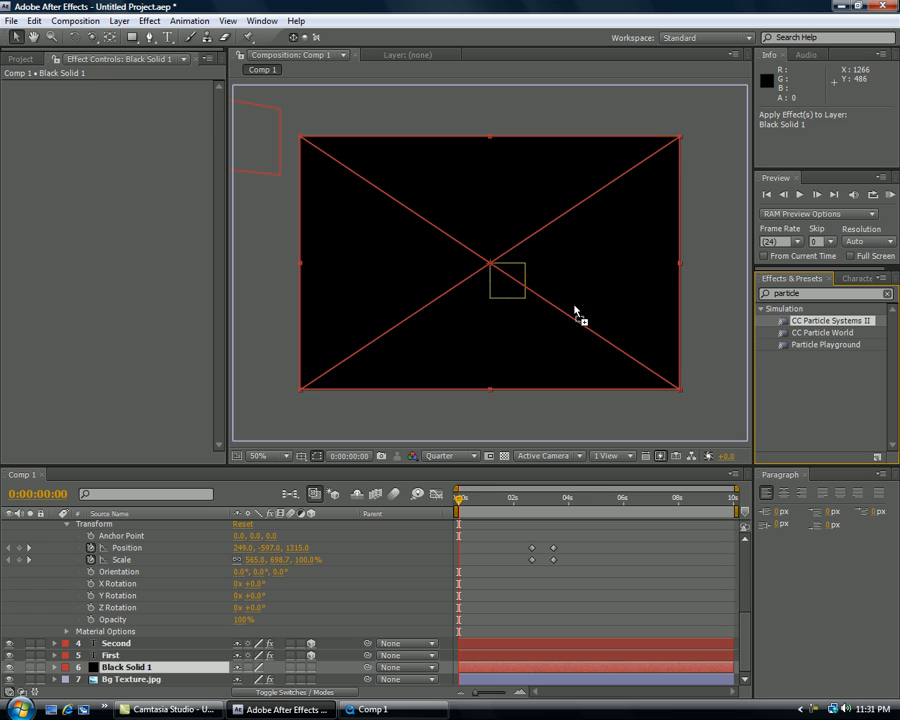
double_click(832, 320)
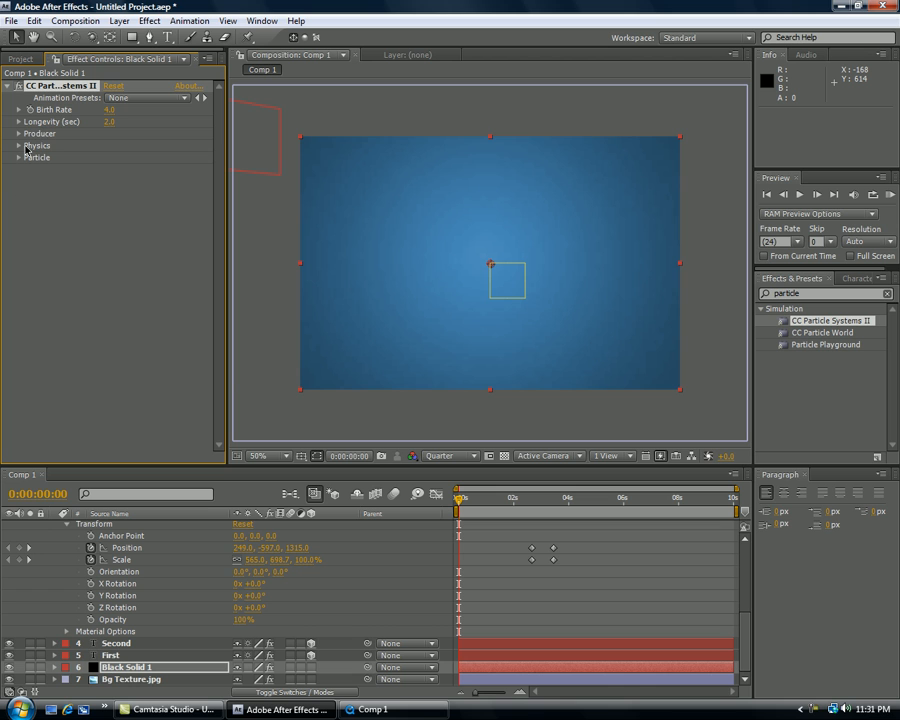
Step: Set the particle type to Faded Sphere and adjust the particle size settings
left_click(20, 156)
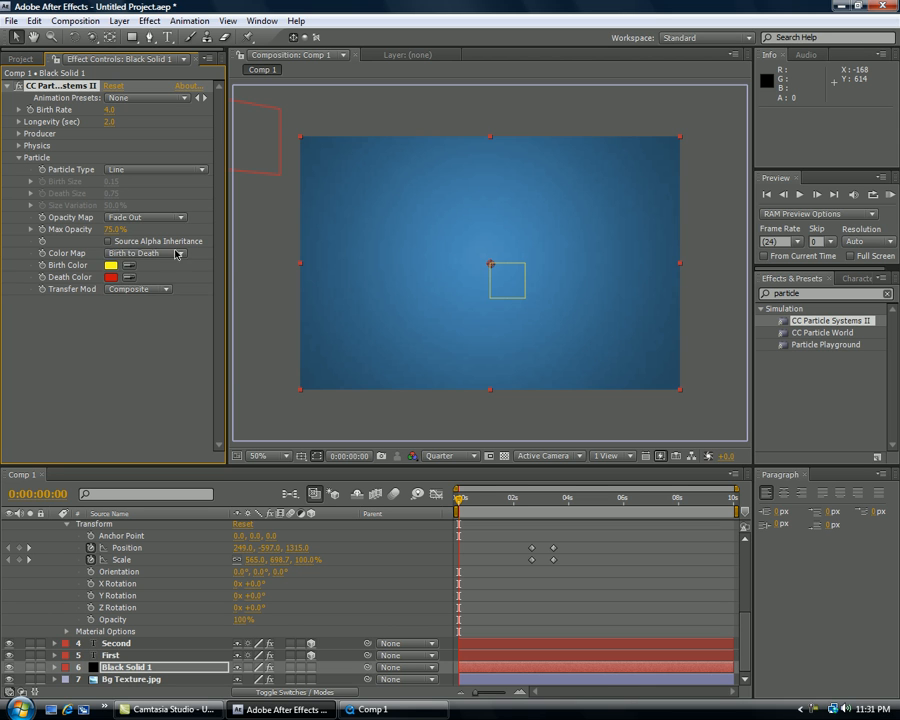
left_click(144, 216)
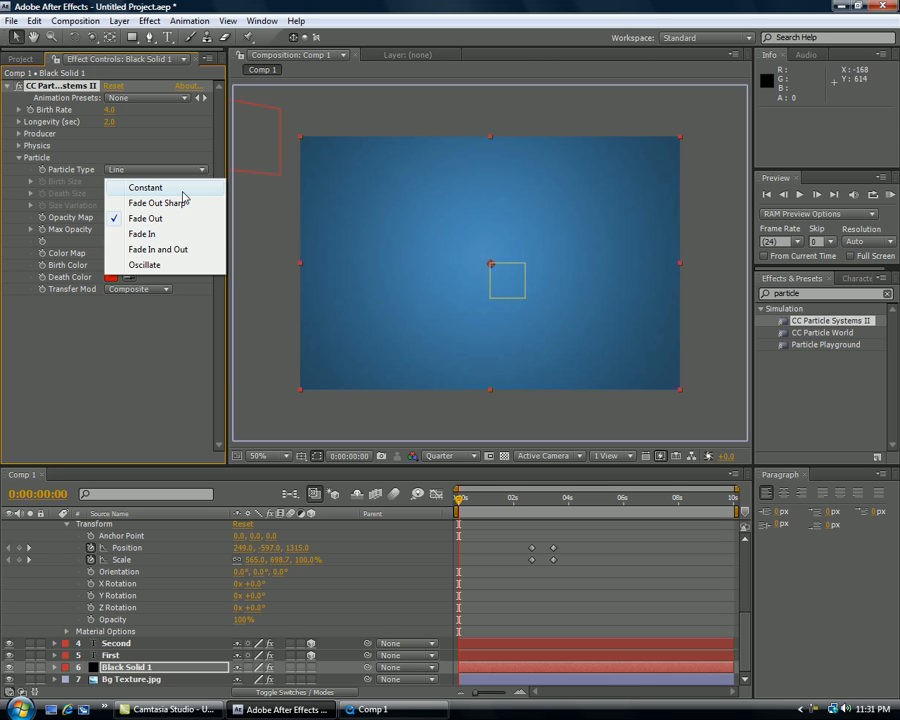
left_click(156, 168)
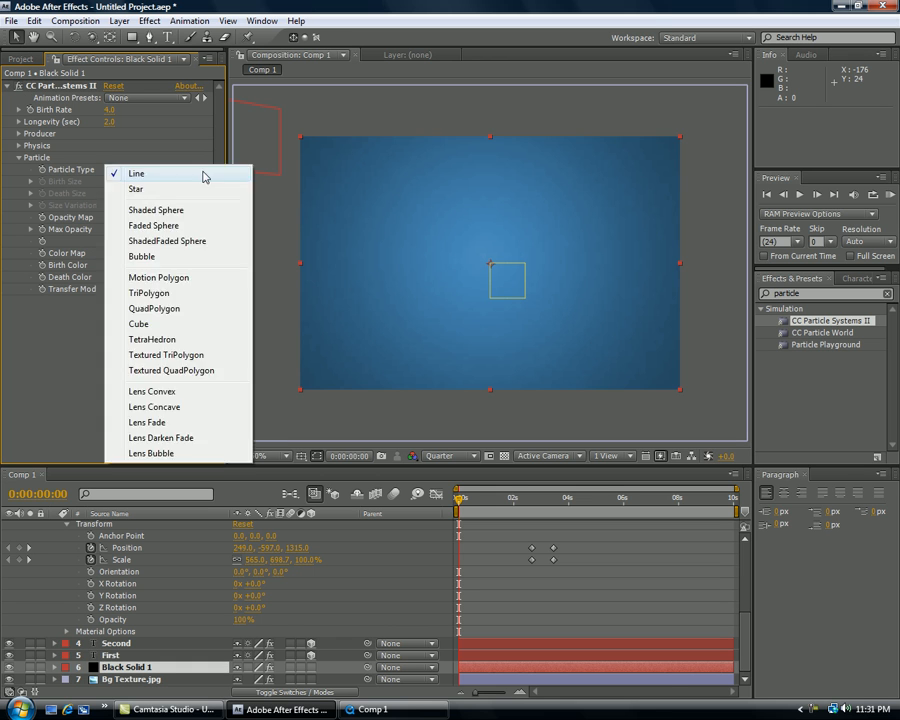
left_click(152, 224)
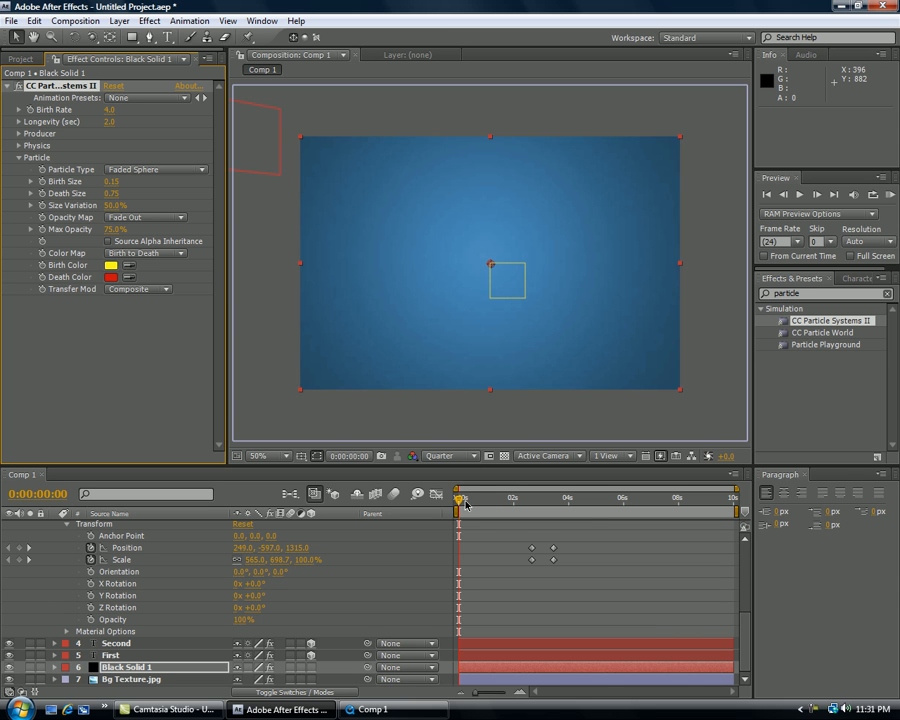
left_click_drag(460, 498, 492, 498)
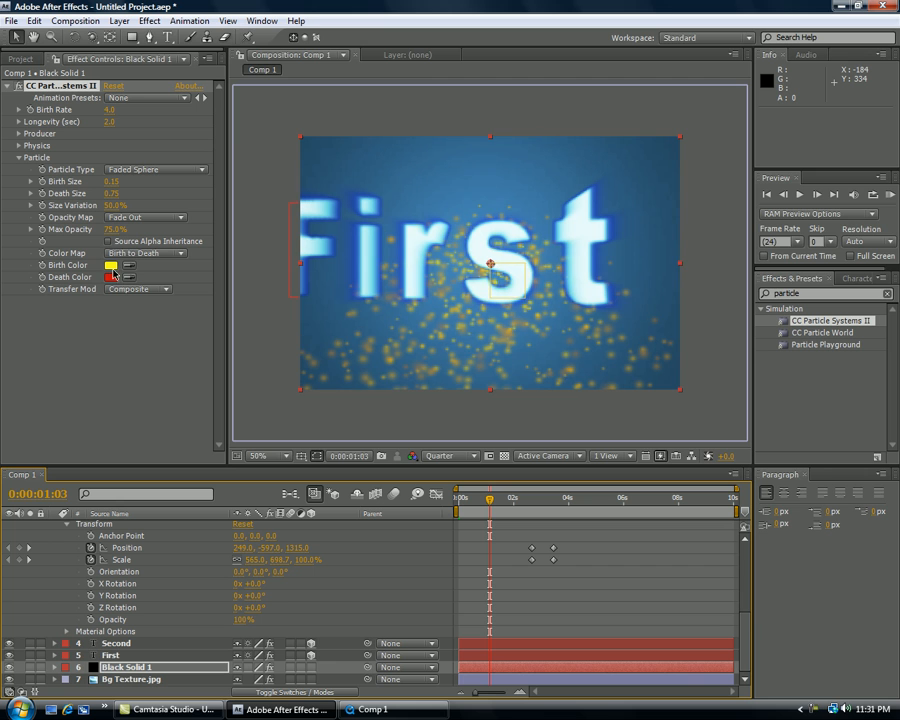
Step: Change the particles' Death Color to a light blue
left_click(112, 264)
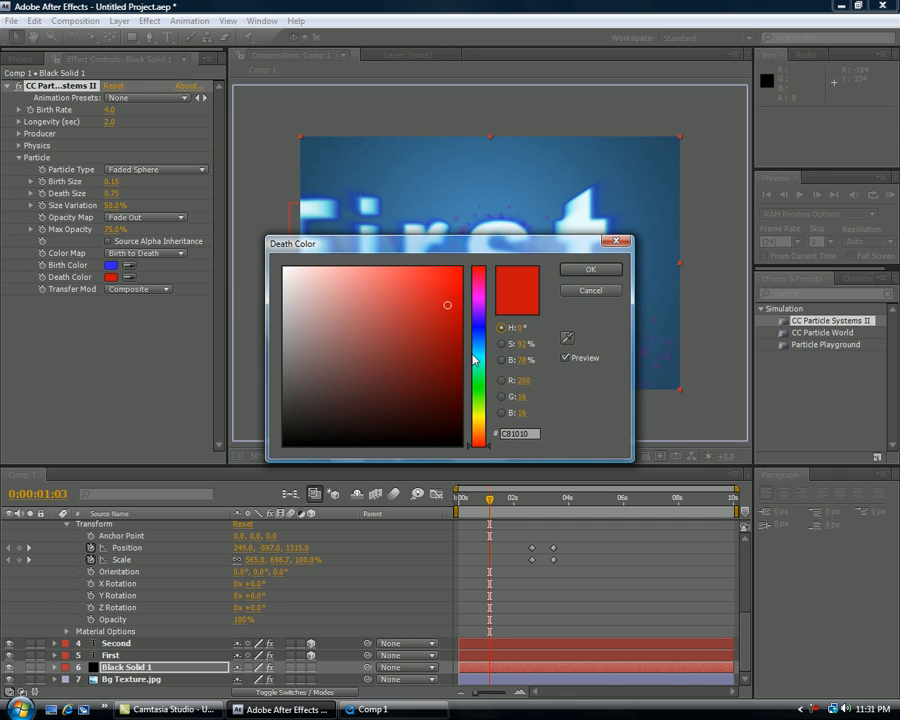
left_click(404, 288)
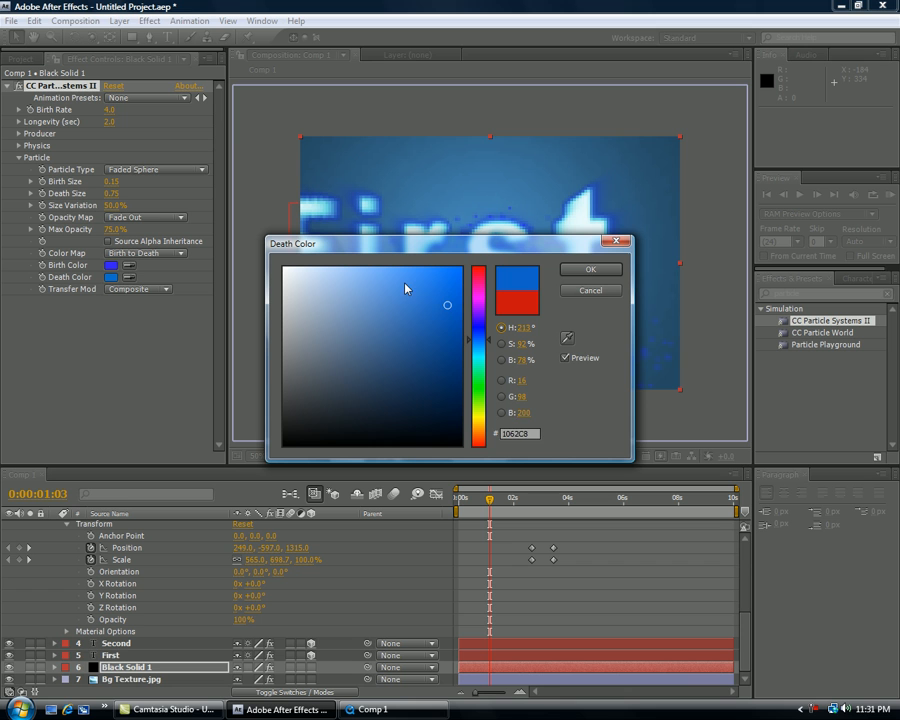
left_click(412, 278)
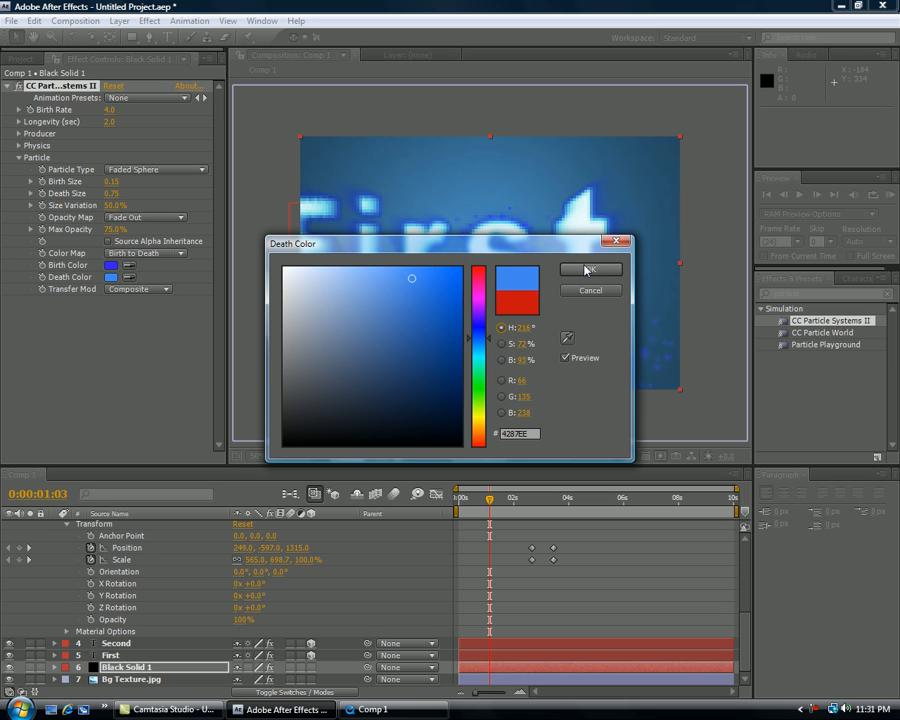
left_click(588, 268)
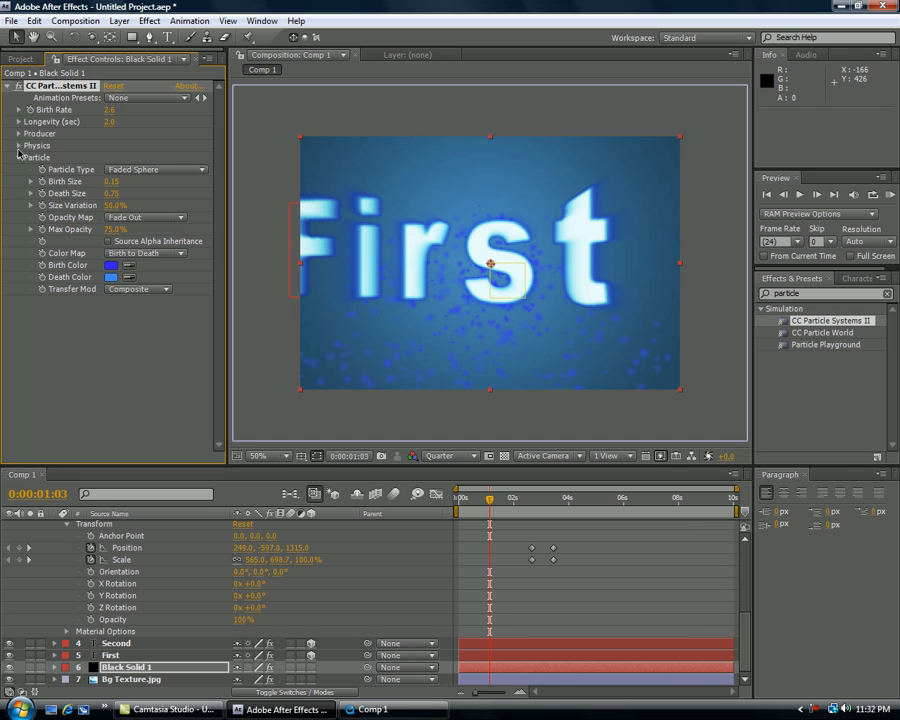
Step: Adjust a Physics value in CC Particle Systems II and return to time 0 to preview
left_click(18, 146)
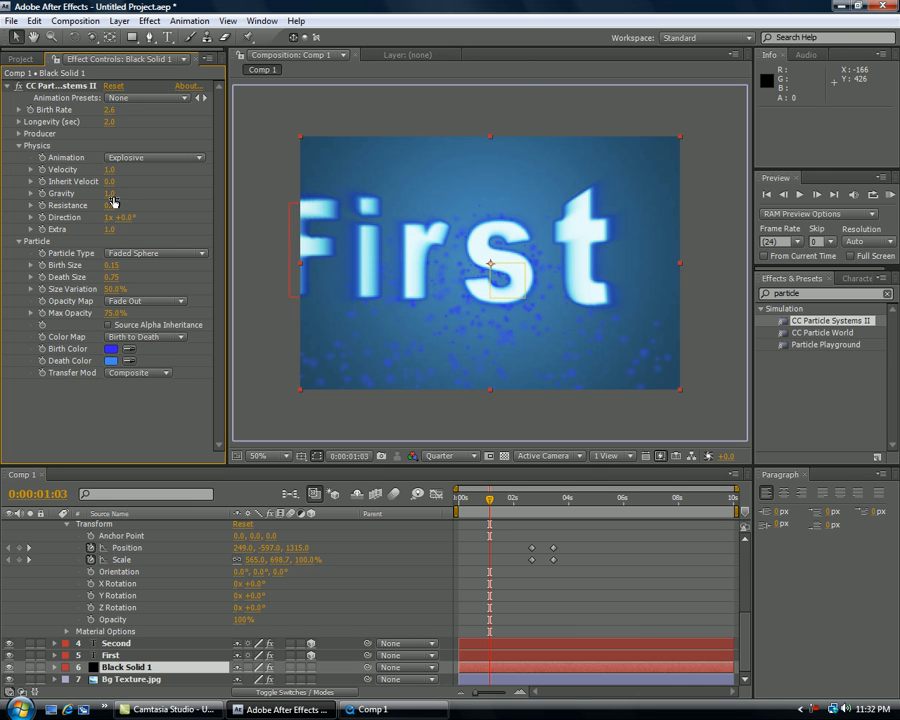
left_click(110, 192)
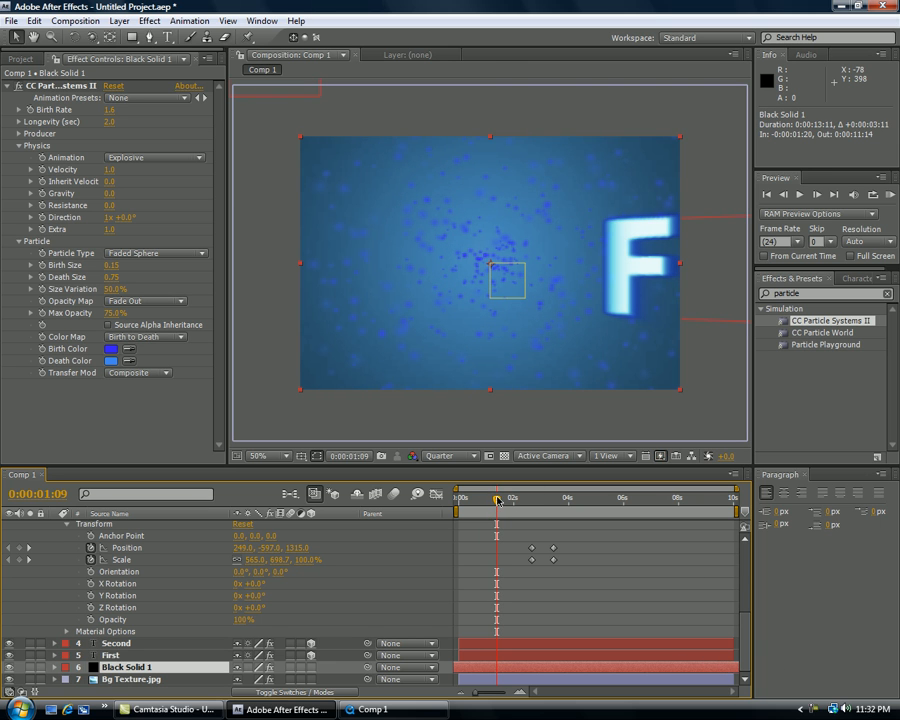
left_click(552, 496)
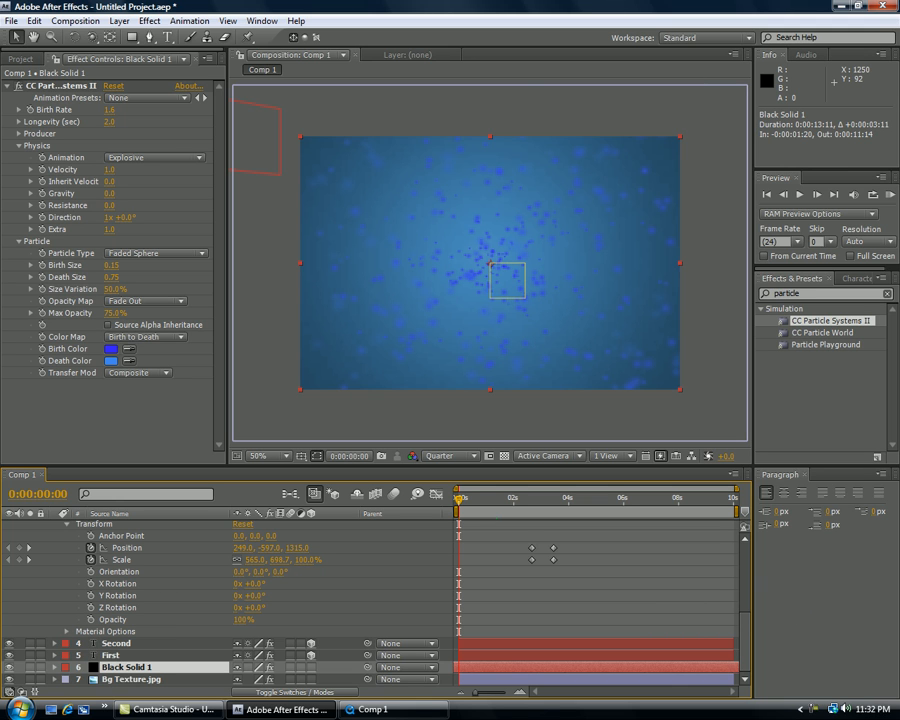
mouse_move(834, 648)
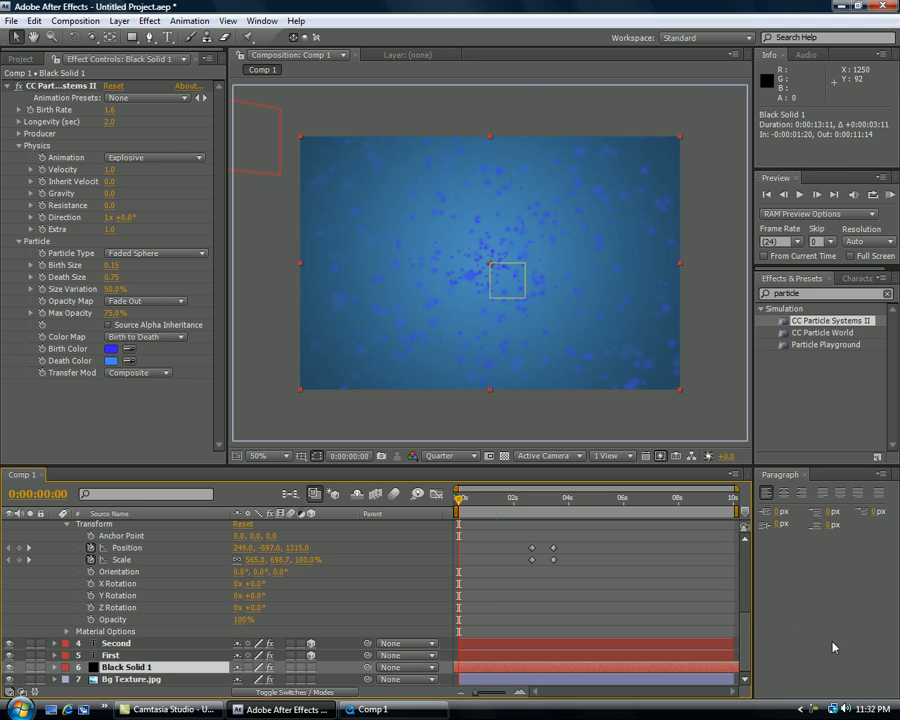